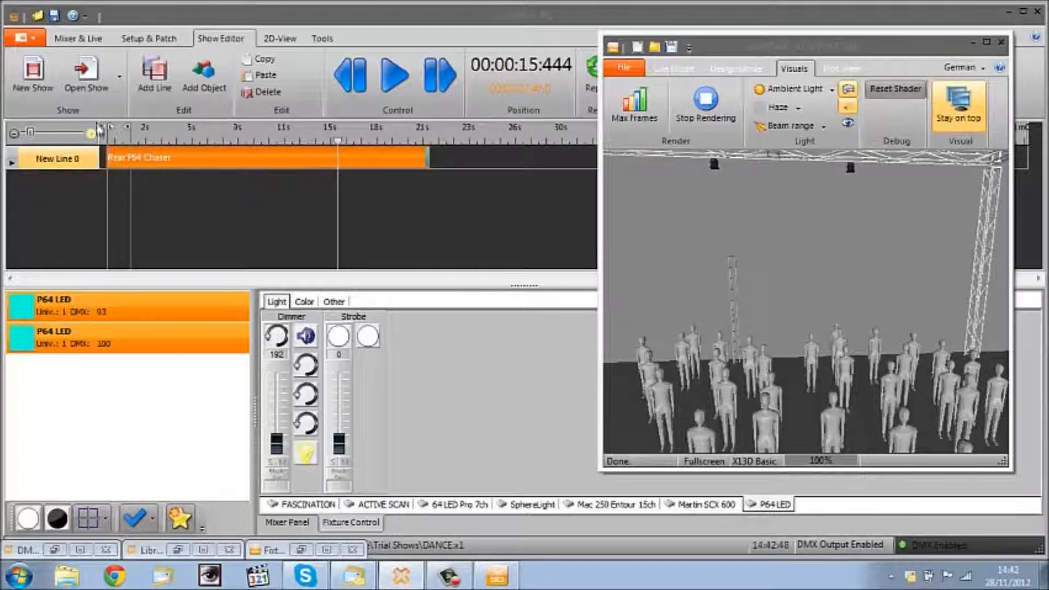
- Load the Dance show from the Open Show recent shows list
click(86, 74)
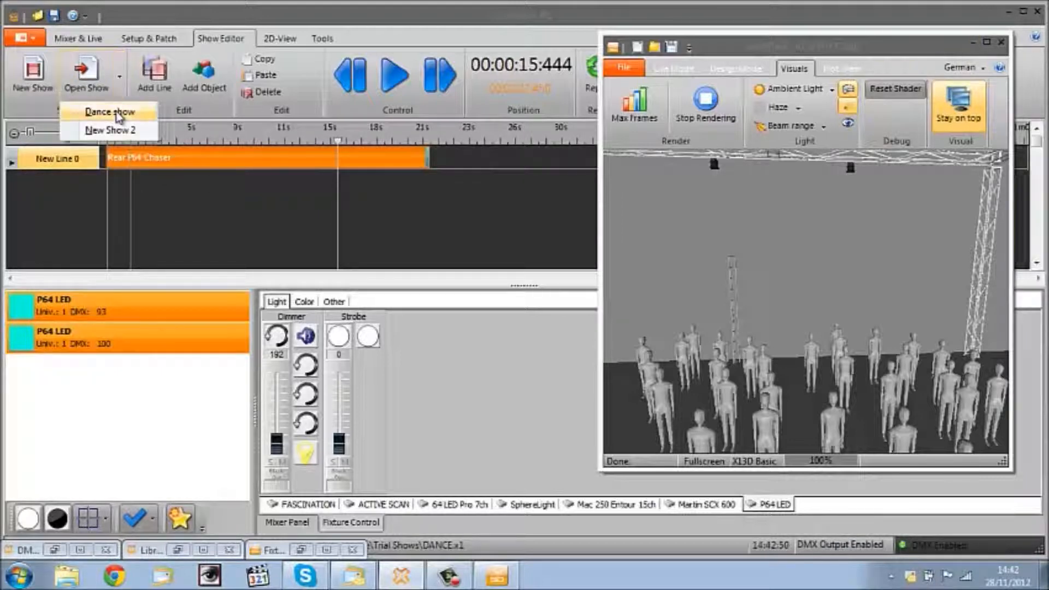
click(109, 111)
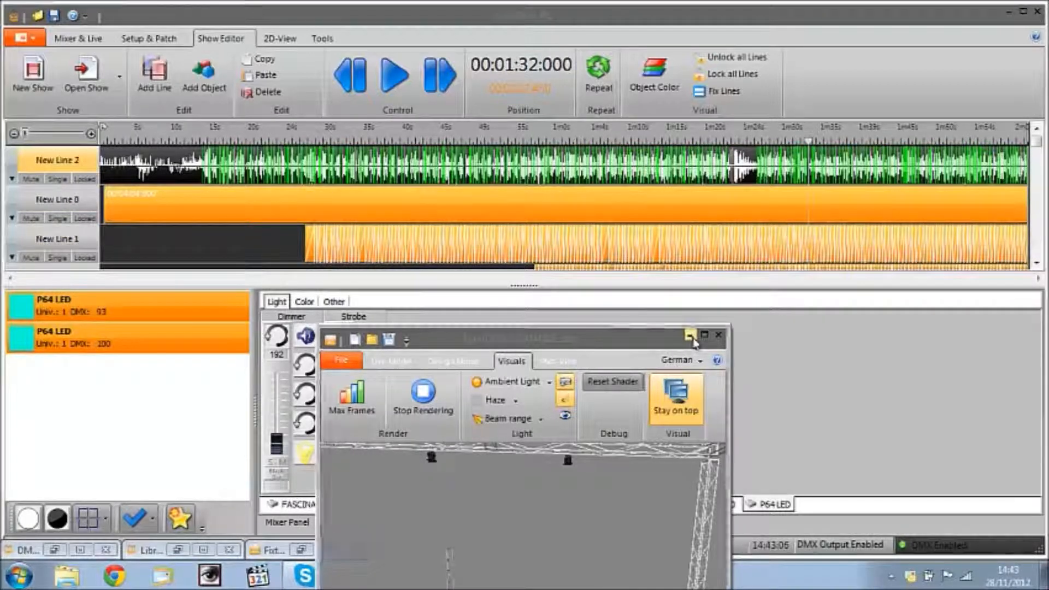
- Hide the 3D visualizer and scroll horizontally through the Dance show timeline
click(692, 334)
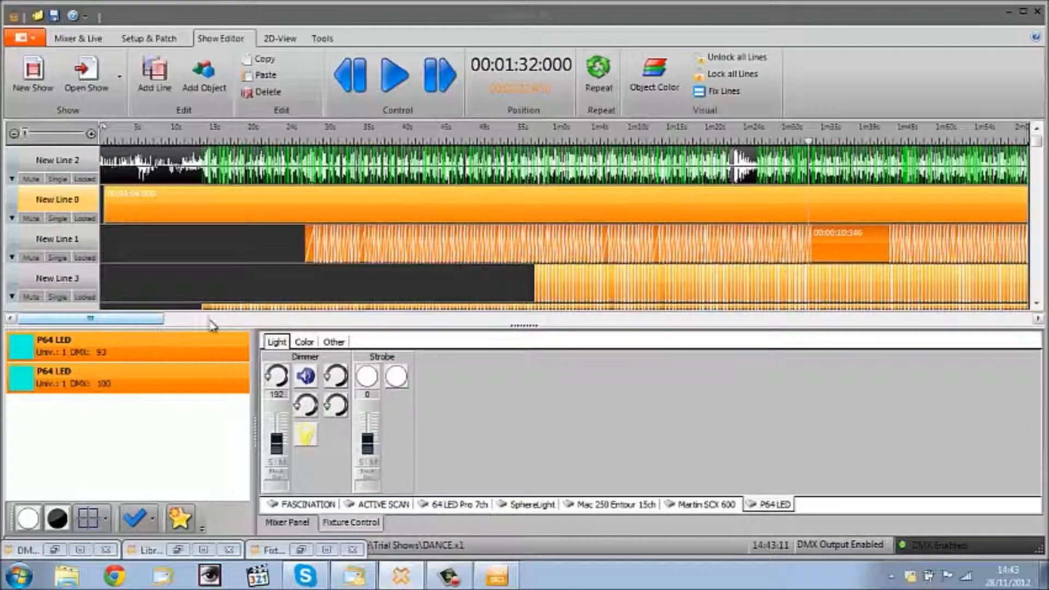
drag(90, 319, 298, 318)
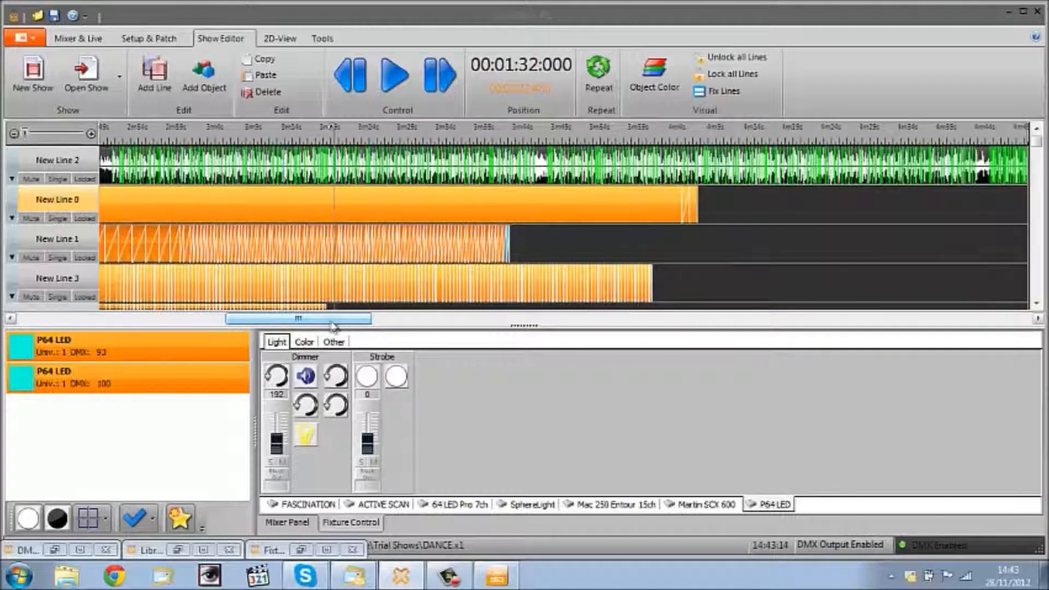
drag(298, 318, 384, 318)
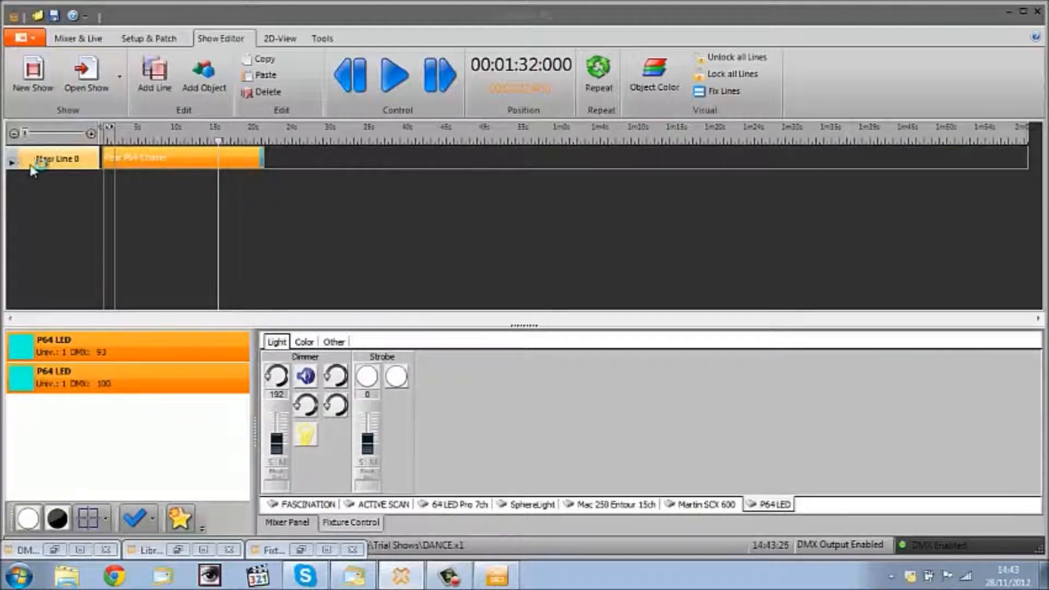
- Add an empty New Line 1 below the P64 chaser line
click(154, 74)
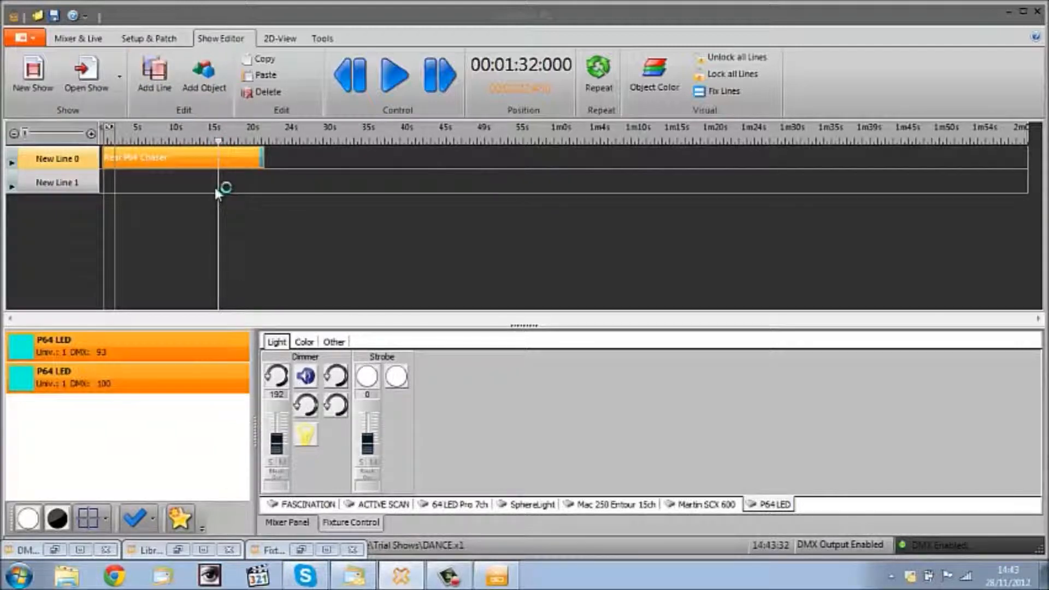
mouse_move(221, 190)
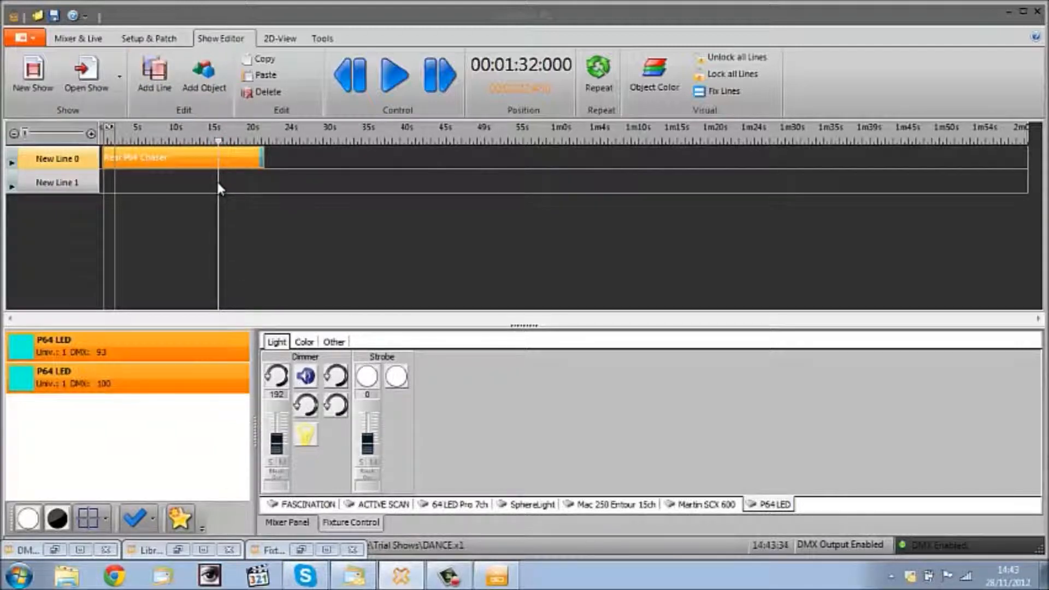
mouse_move(341, 180)
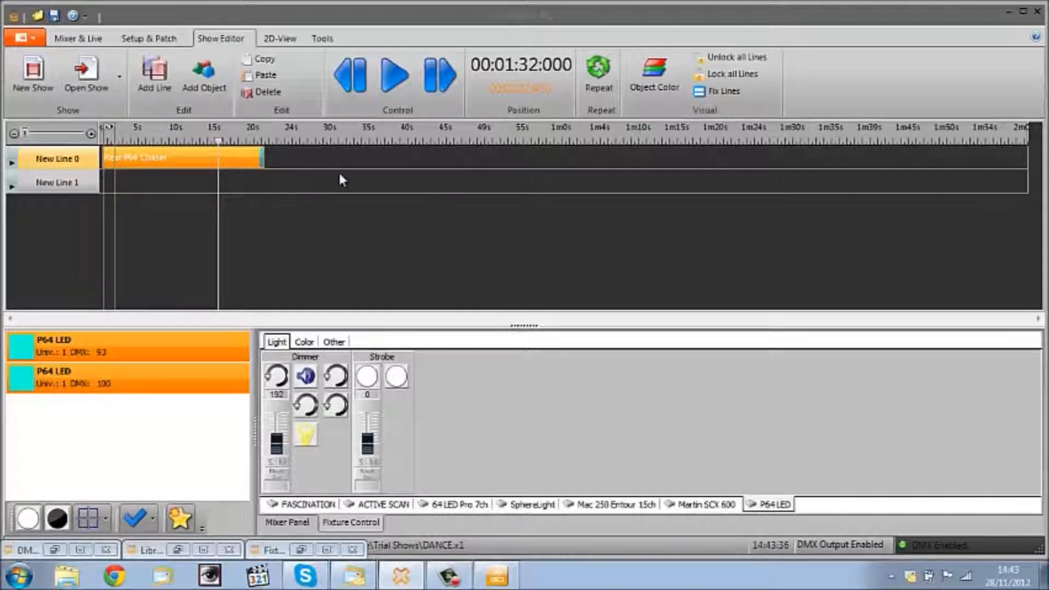
mouse_move(297, 196)
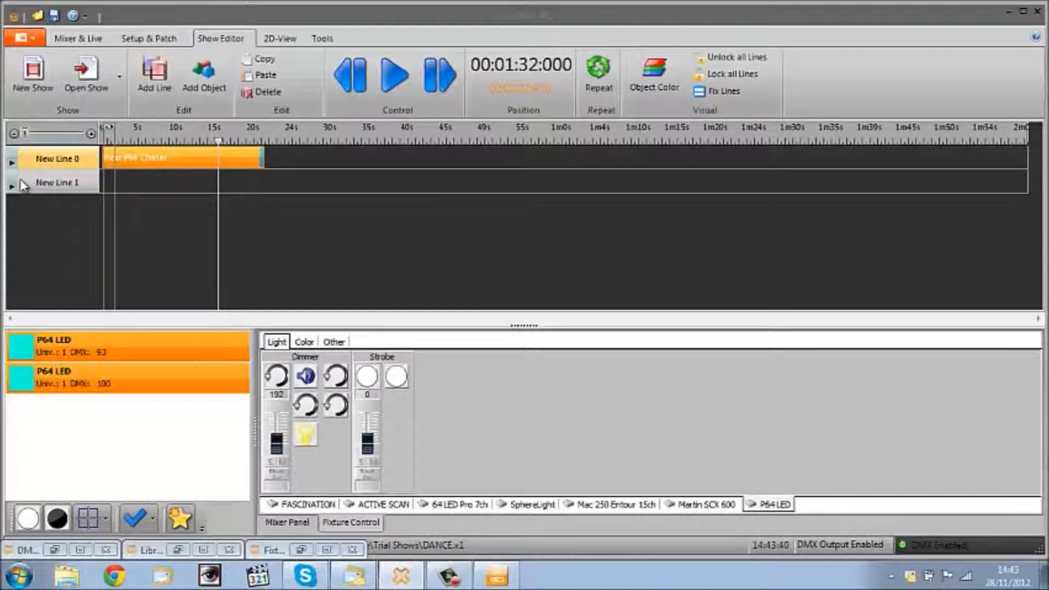
mouse_move(203, 72)
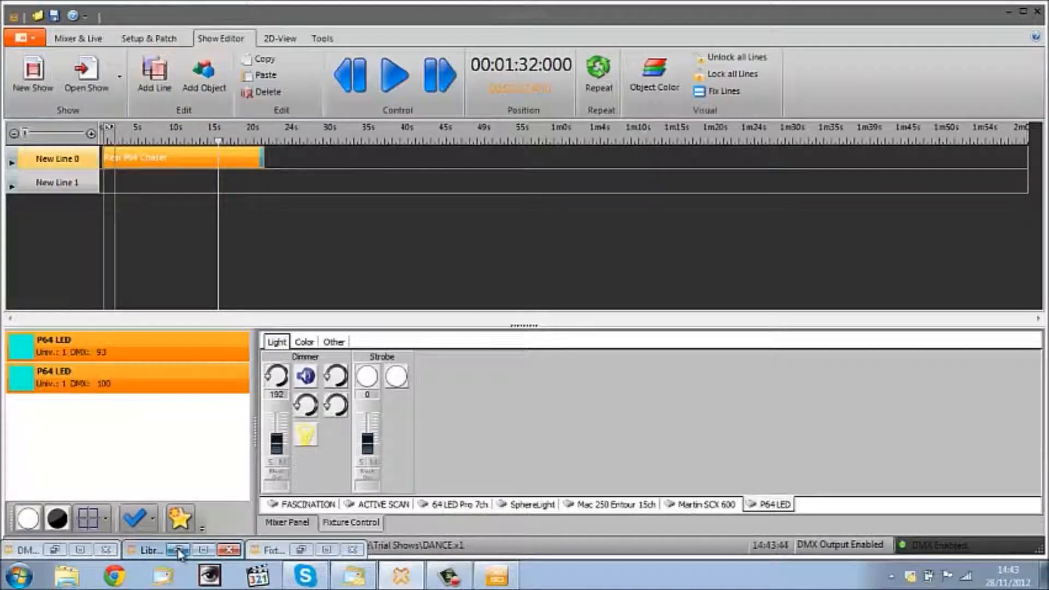
mouse_move(179, 551)
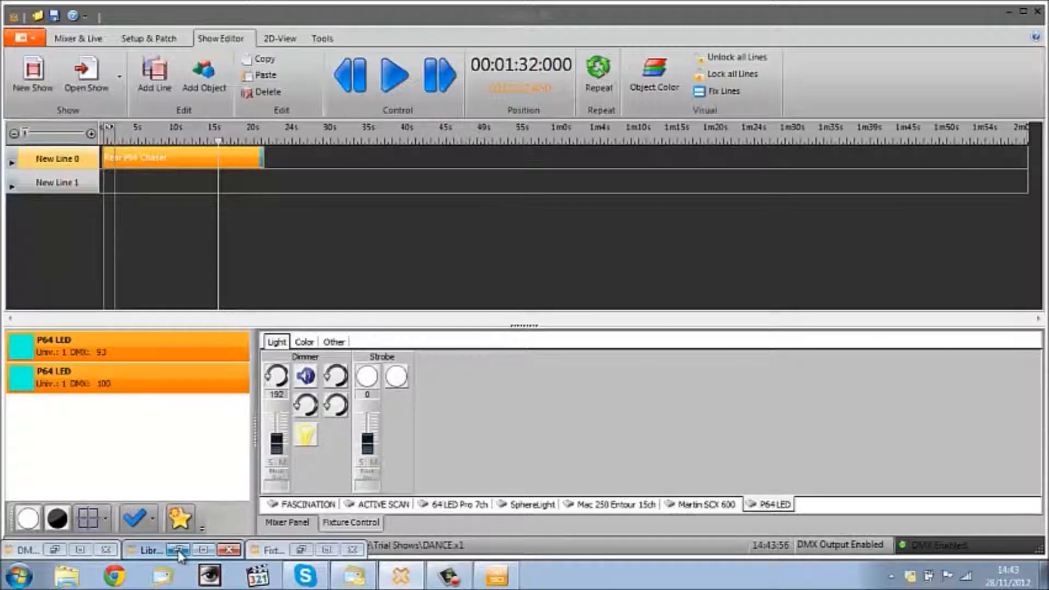
- Create a new audio object from the Library's Audio Objects folder
click(151, 550)
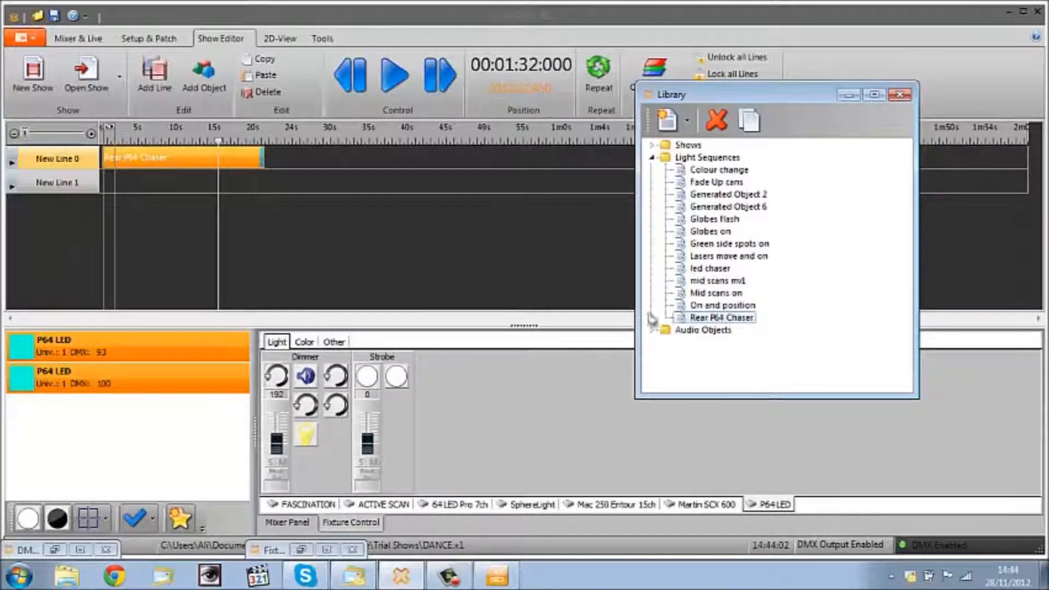
click(653, 330)
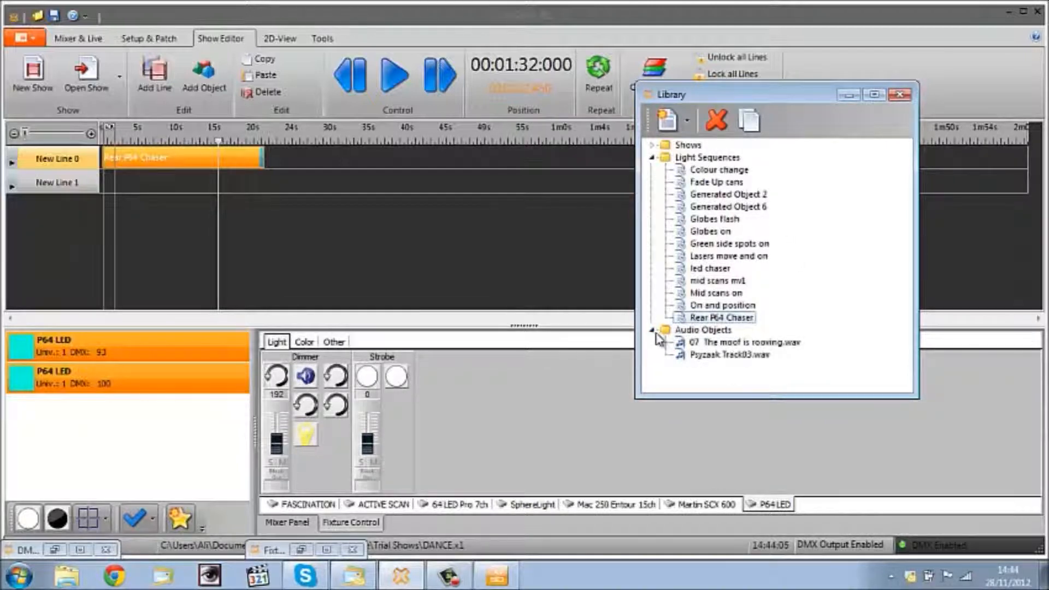
click(689, 126)
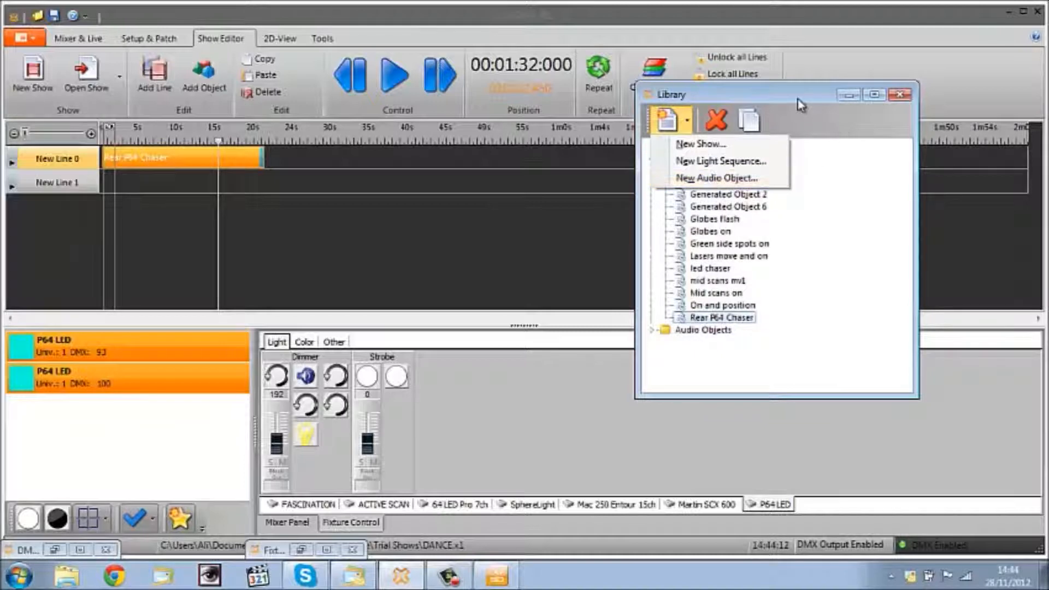
click(655, 335)
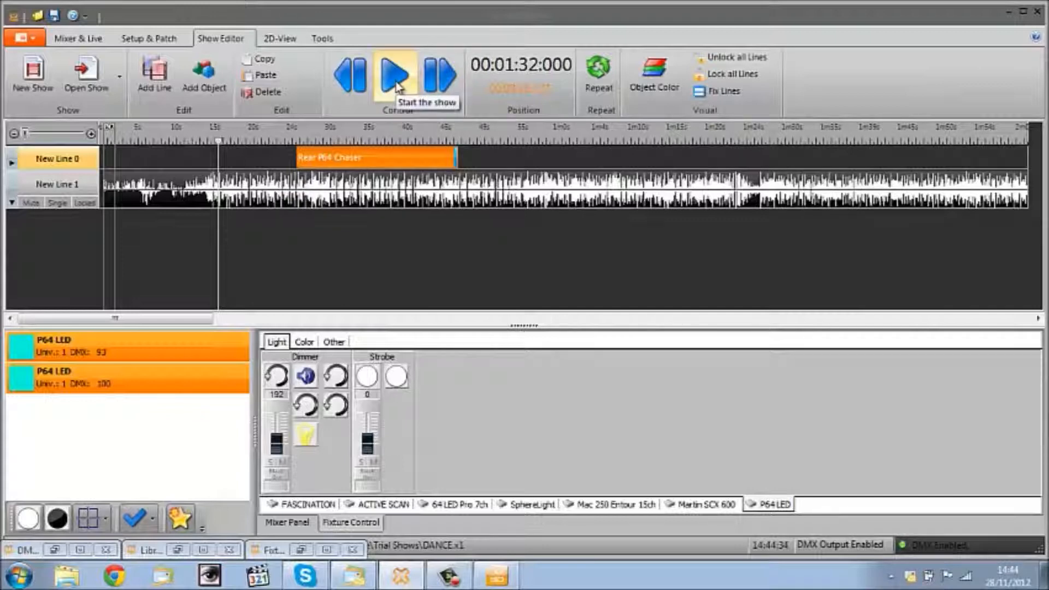
- Play the show briefly, stop near 17 seconds, and select New Line 1
click(395, 73)
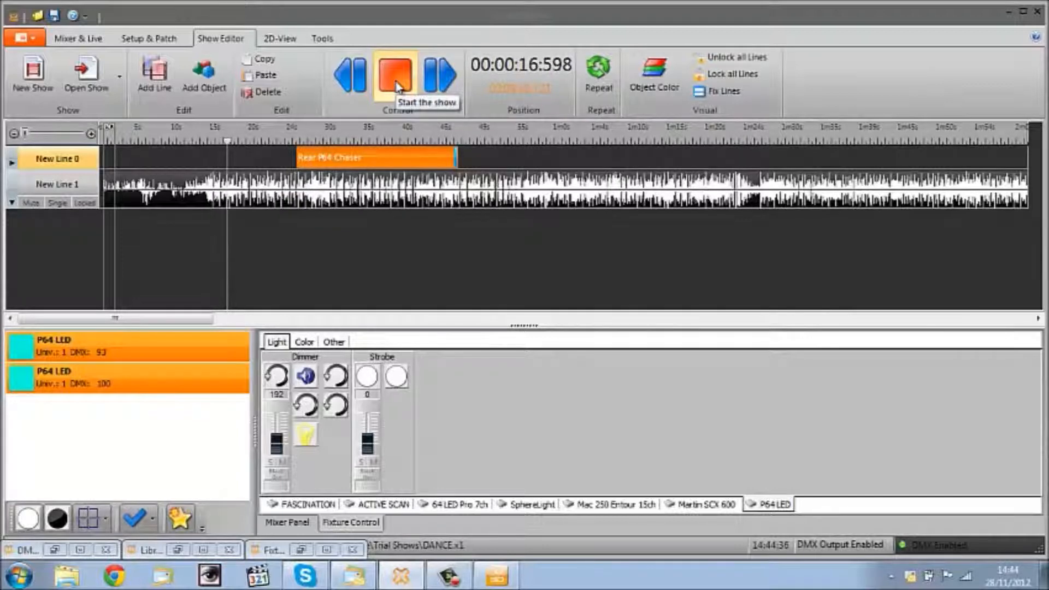
click(395, 72)
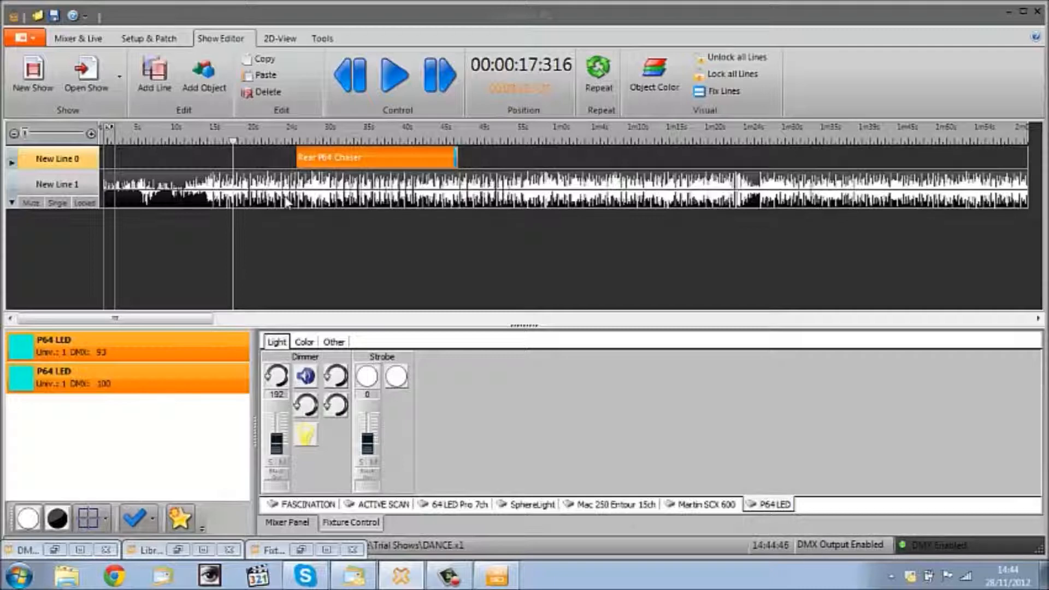
click(57, 184)
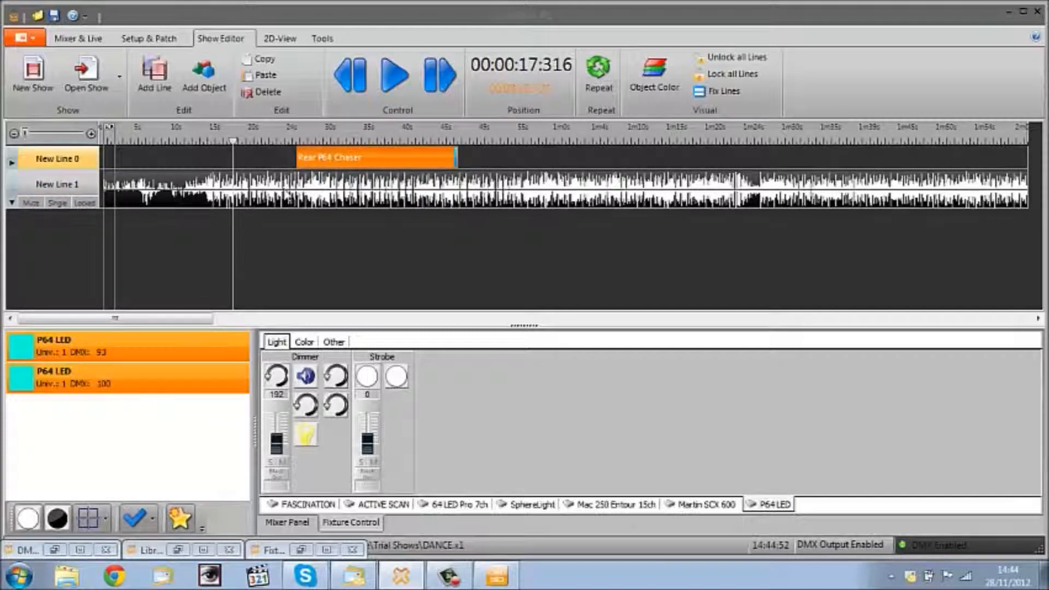
click(57, 185)
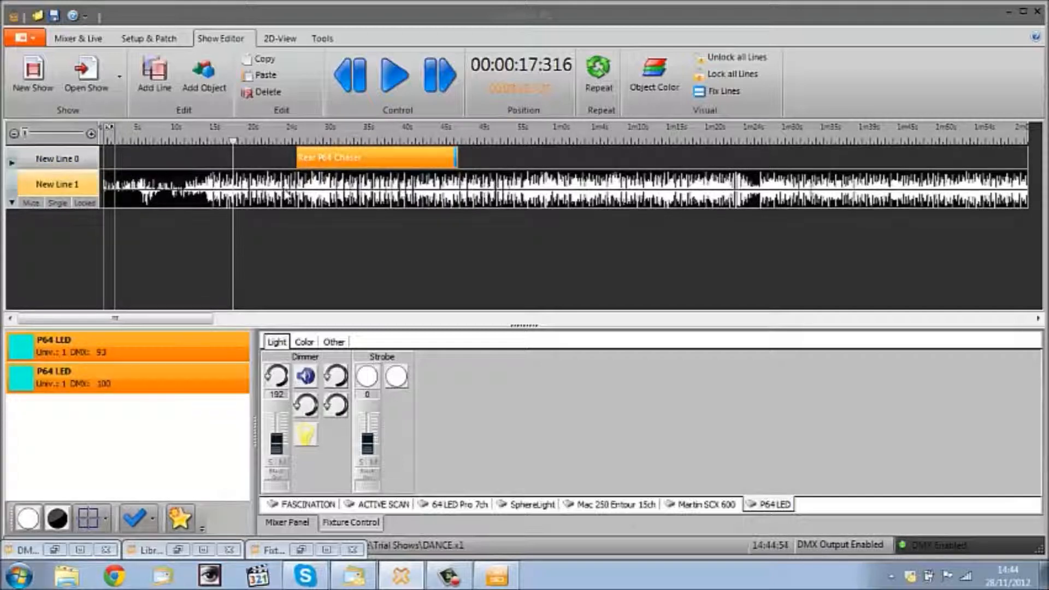
- Open Beats for the audio line and add a 0.00 BPM beat layer
right_click(328, 194)
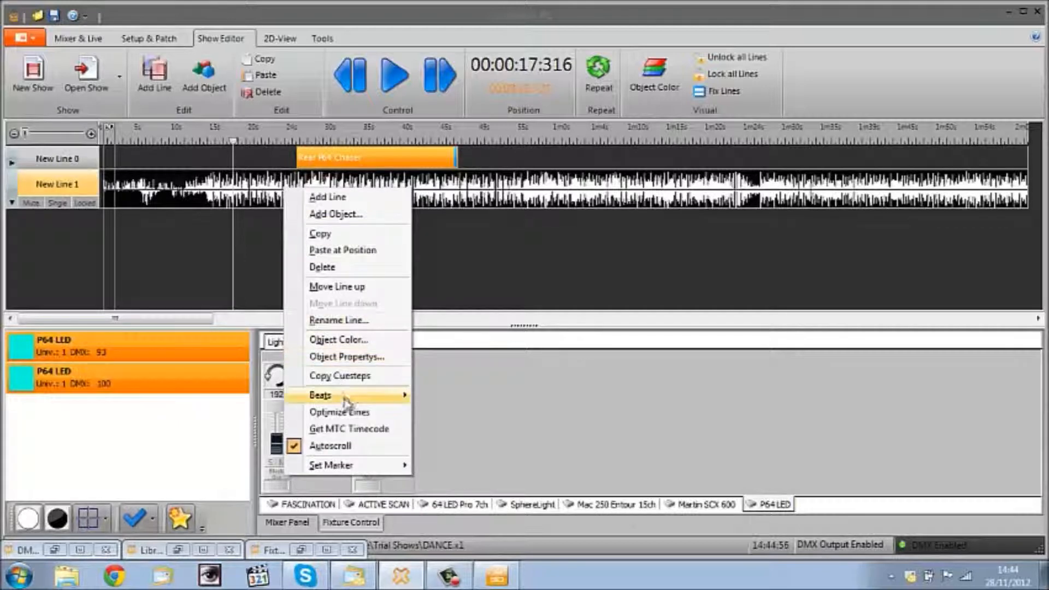
mouse_move(320, 395)
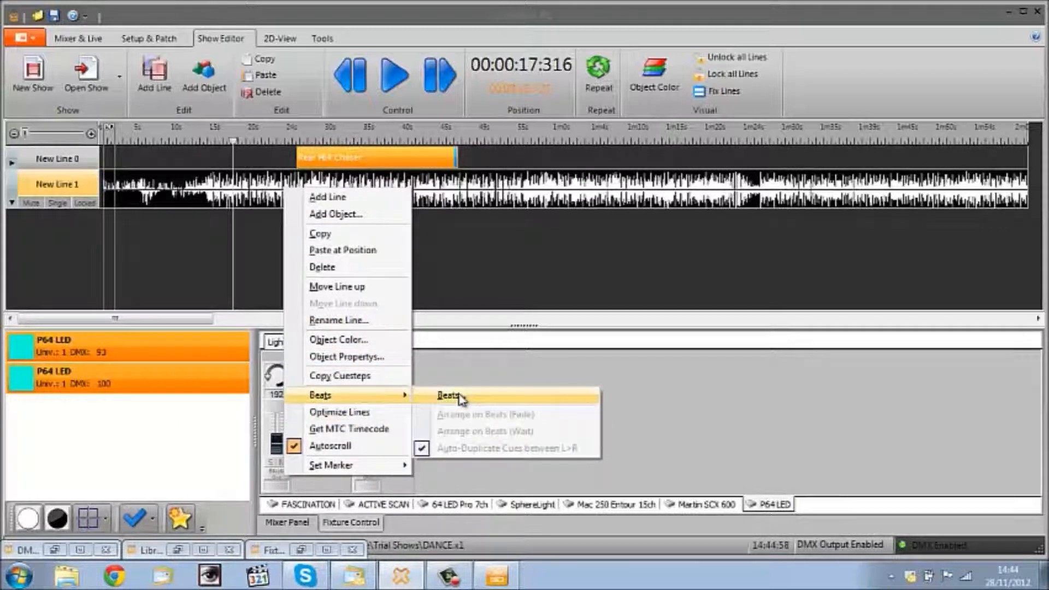
click(448, 394)
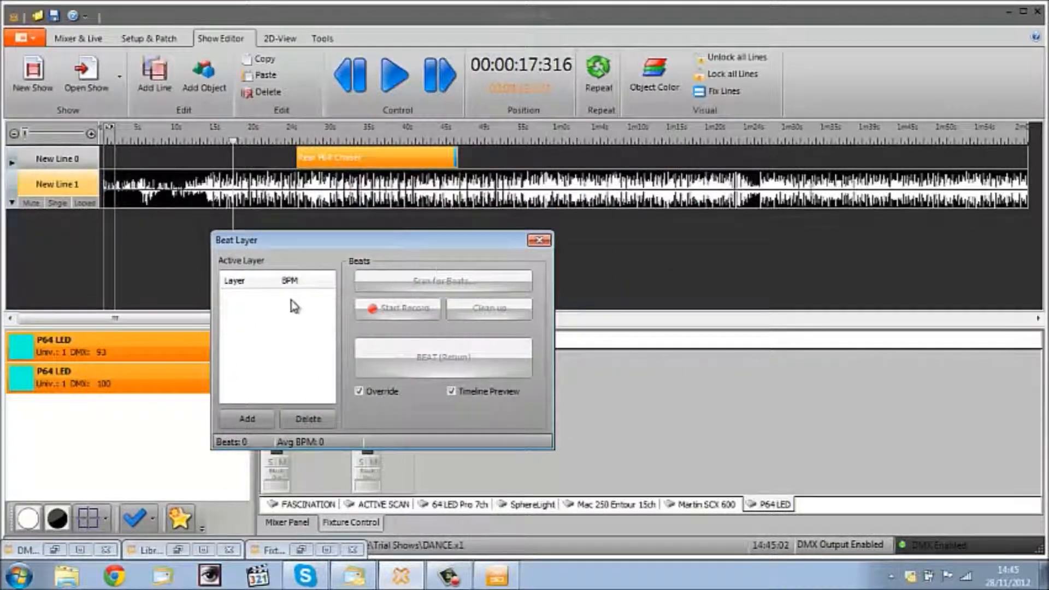
click(246, 419)
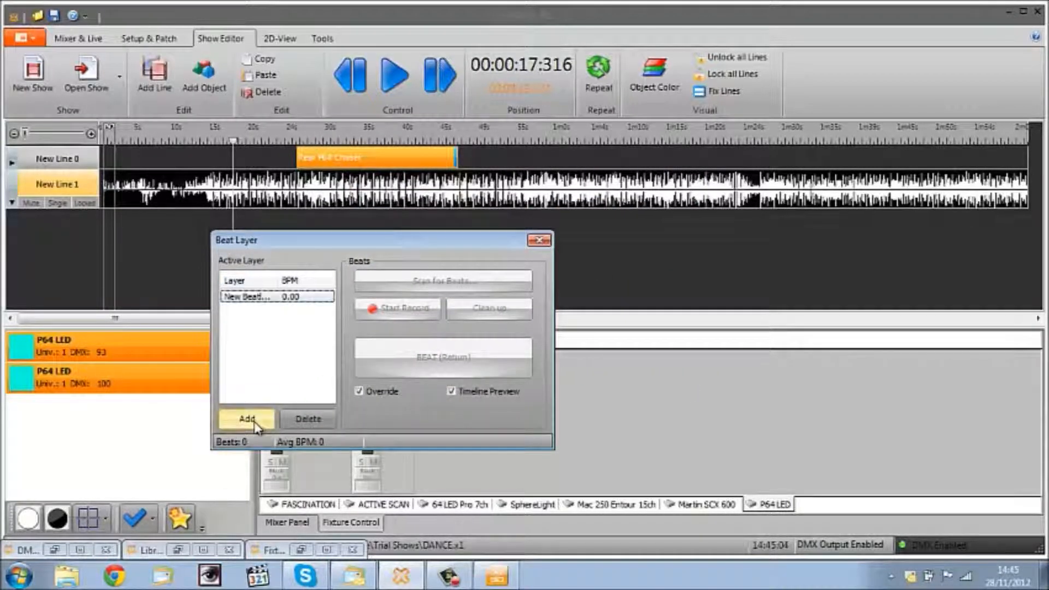
click(247, 420)
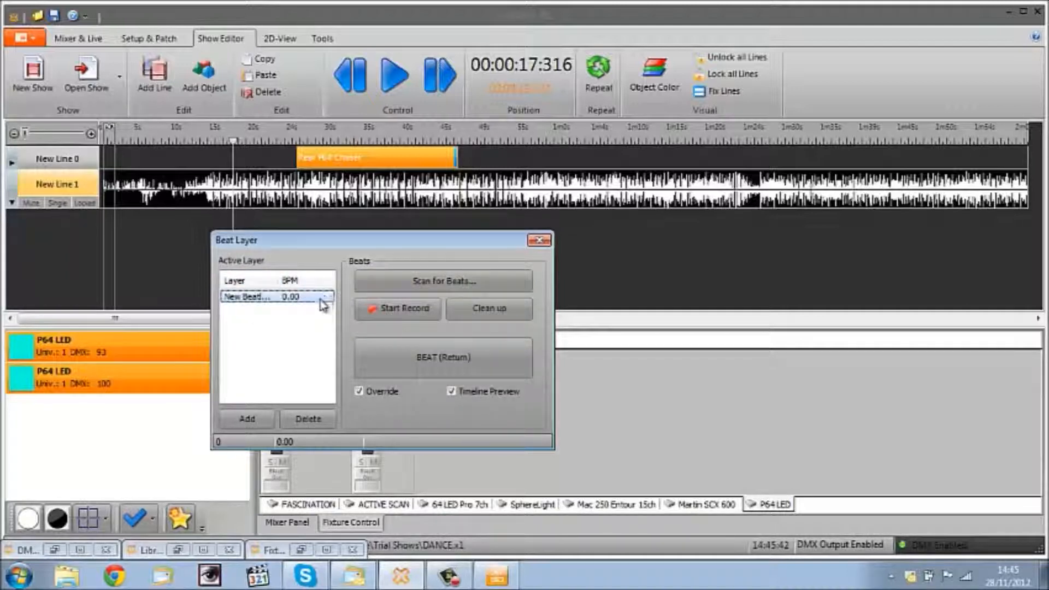
click(441, 280)
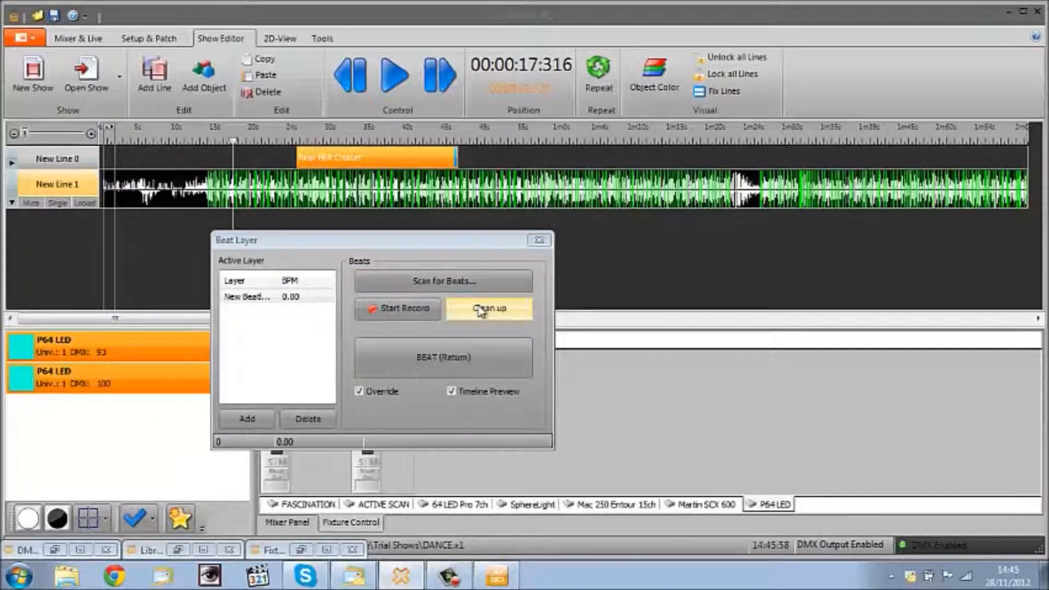
click(268, 296)
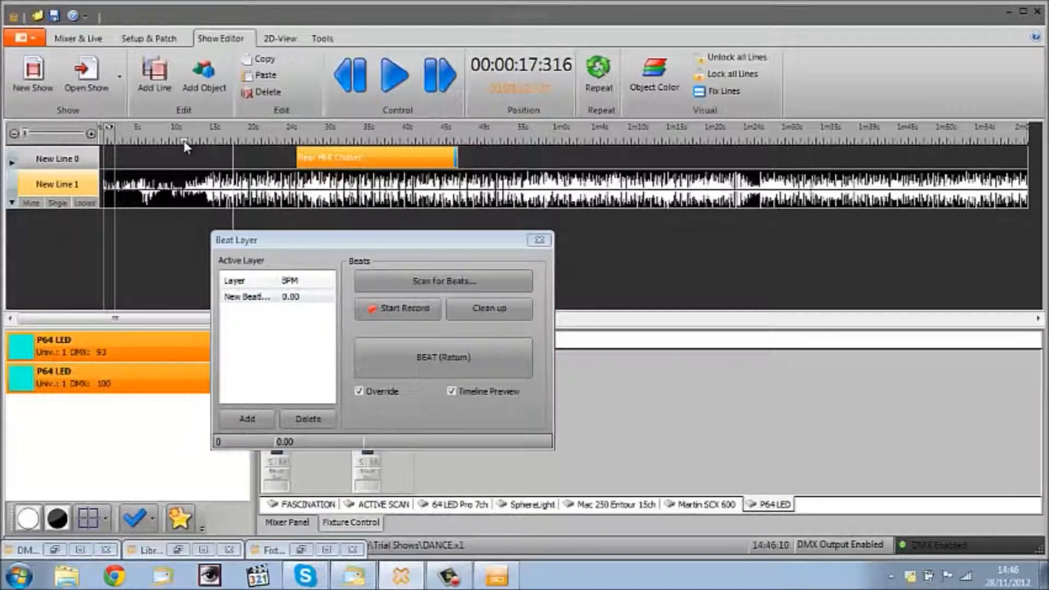
- Rewind, play the song and tap beats while recording, giving a 7.09 BPM layer
click(442, 358)
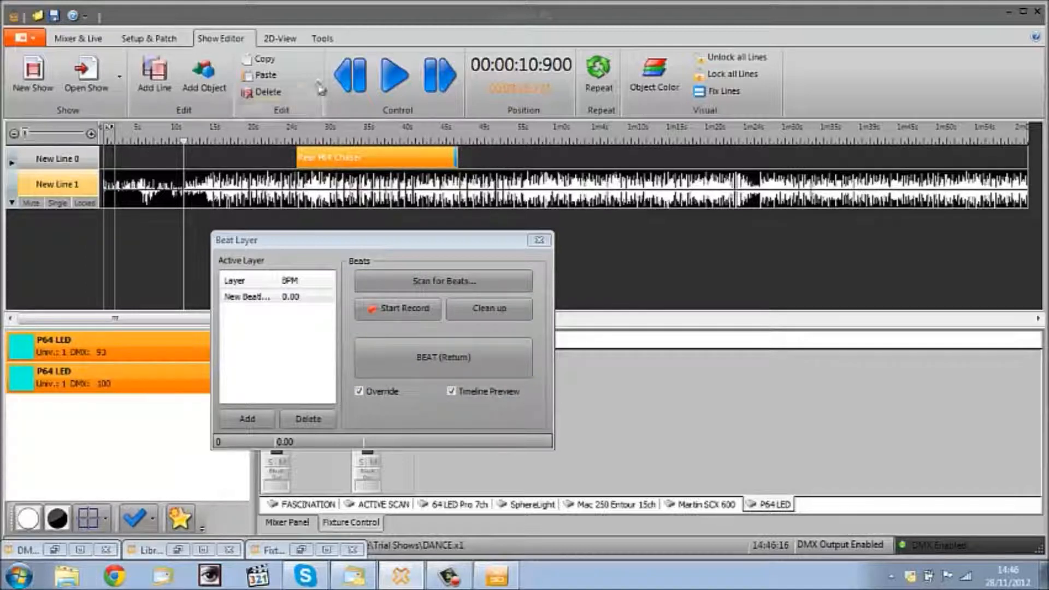
click(395, 76)
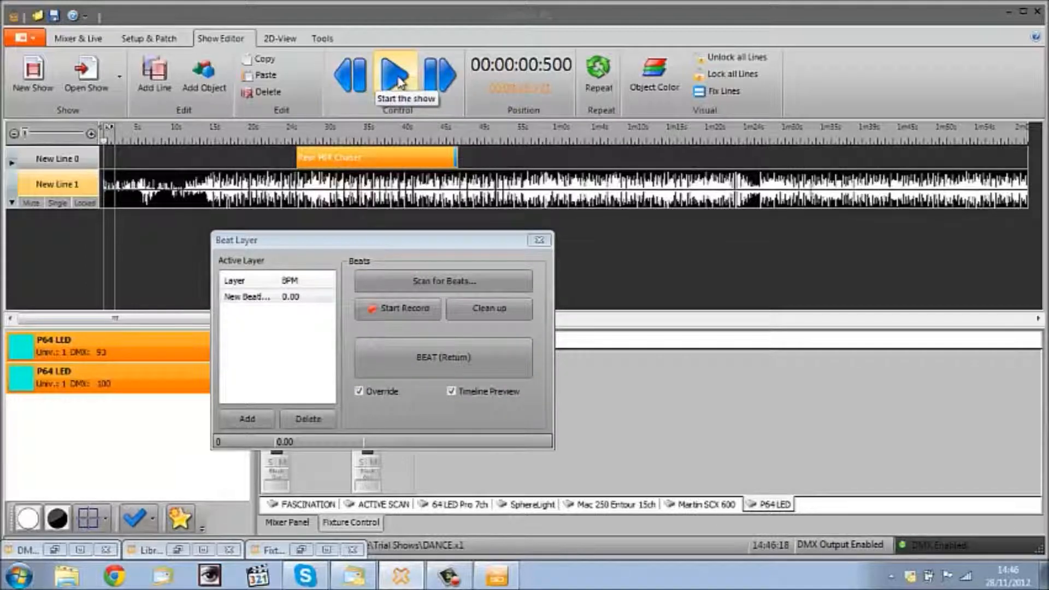
click(396, 73)
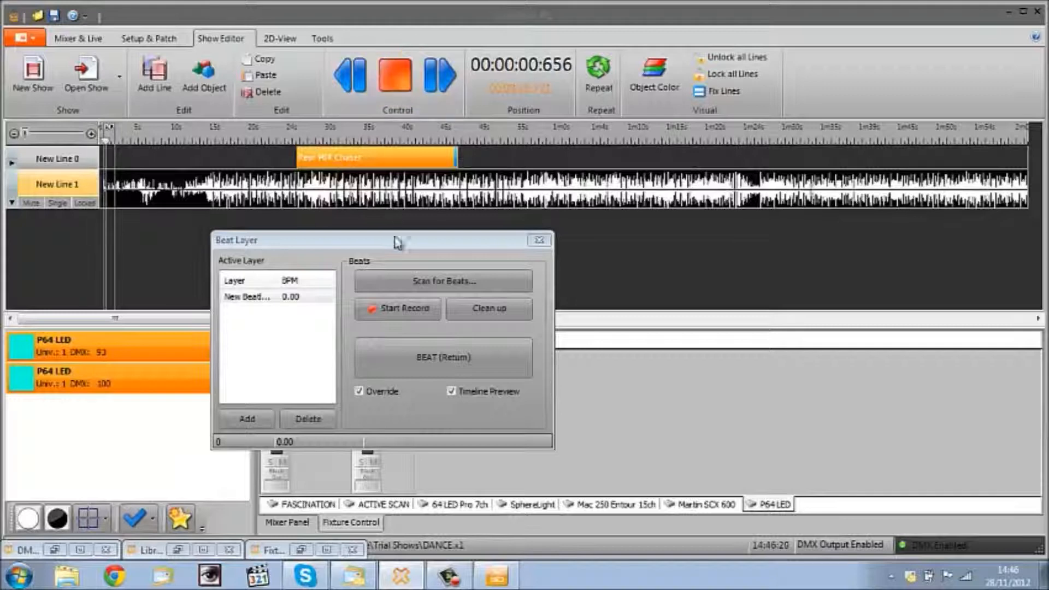
click(397, 308)
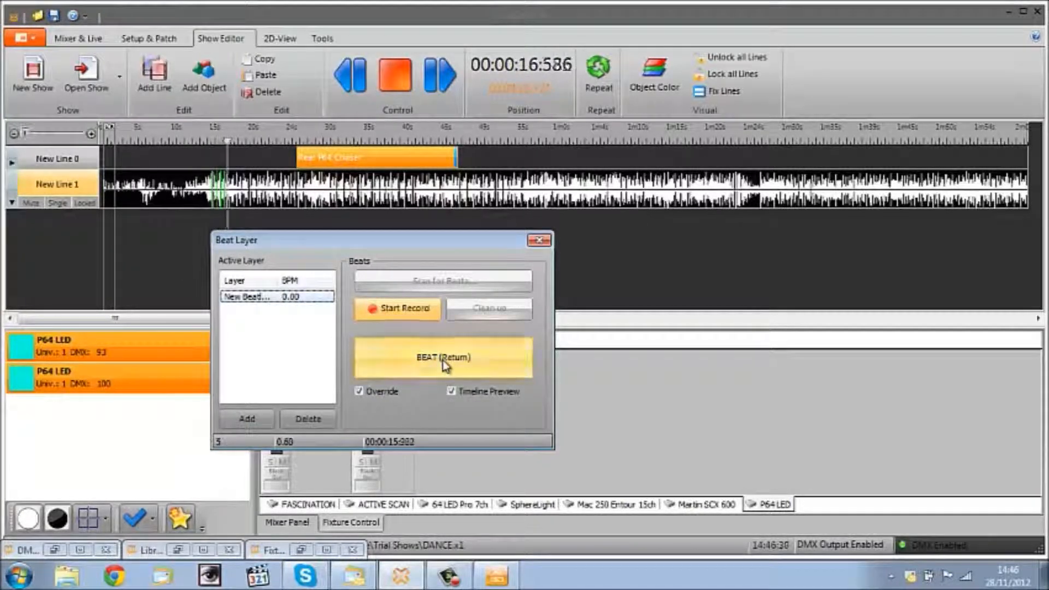
click(441, 357)
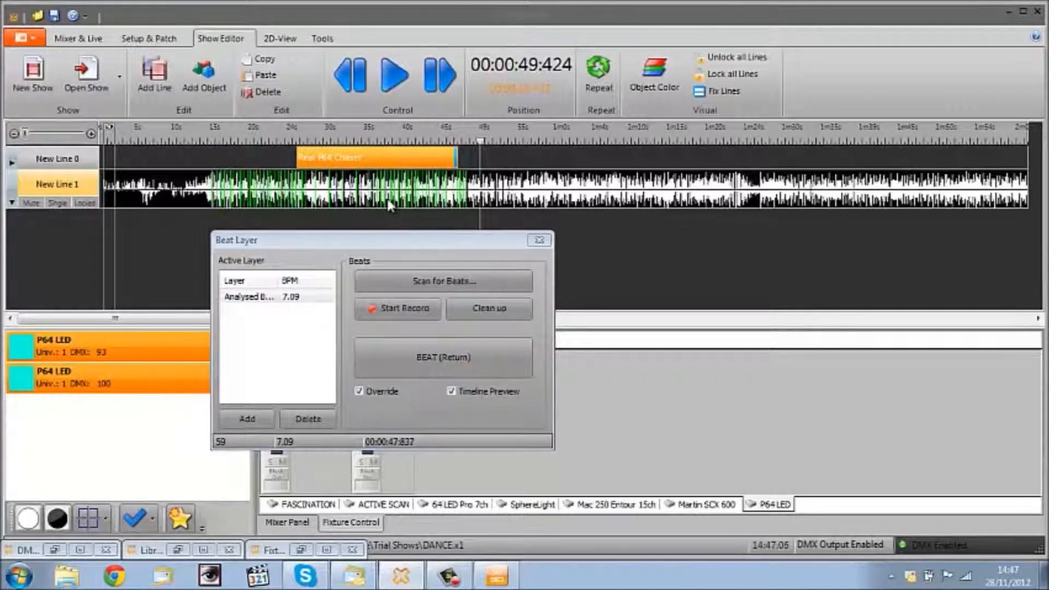
- Add a new empty beat layer in the Beat Layer window
click(271, 296)
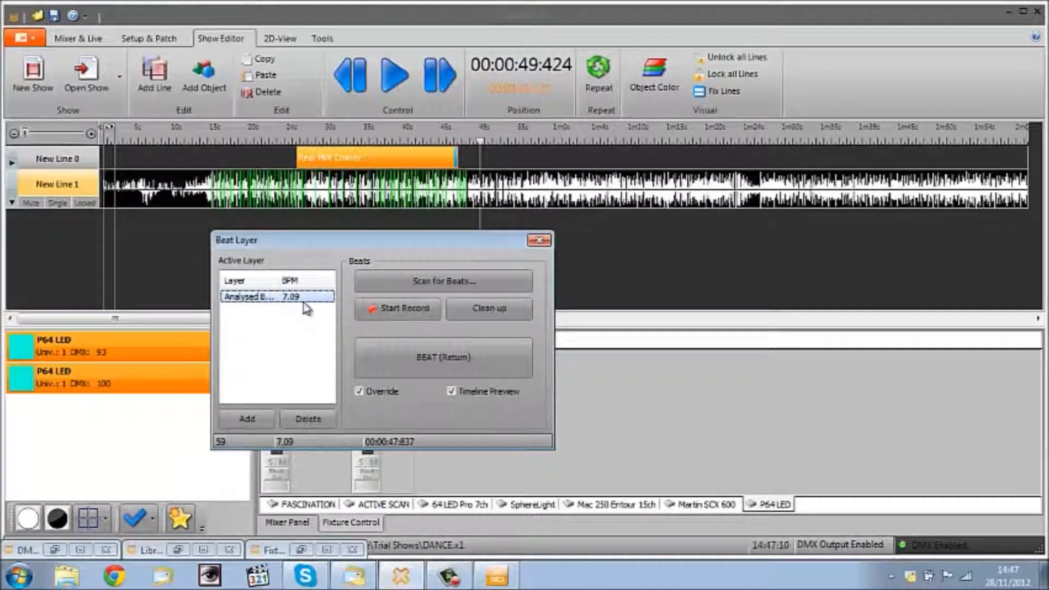
click(246, 419)
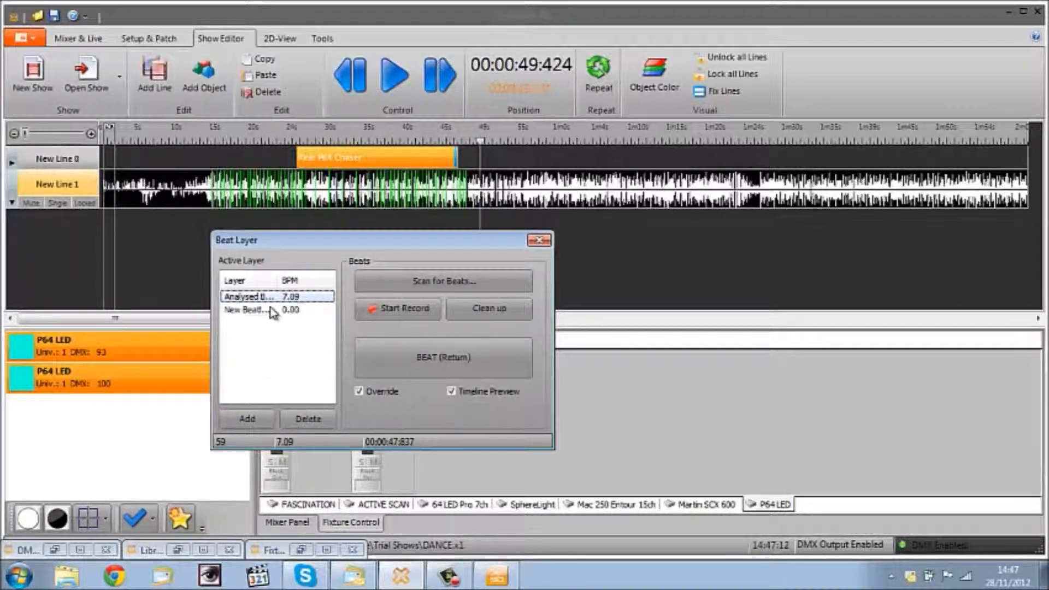
double_click(248, 310)
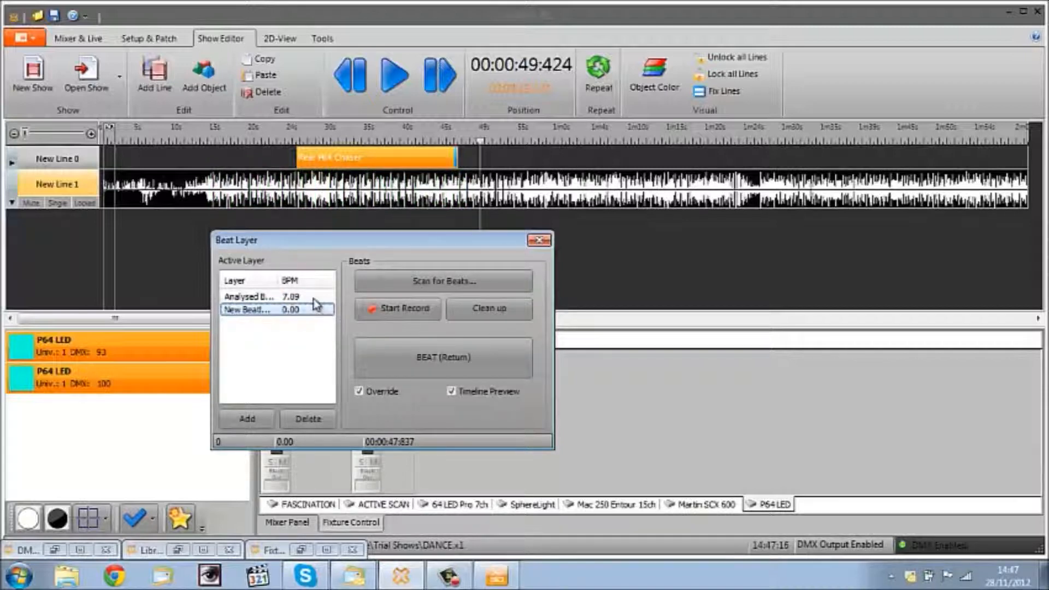
click(261, 296)
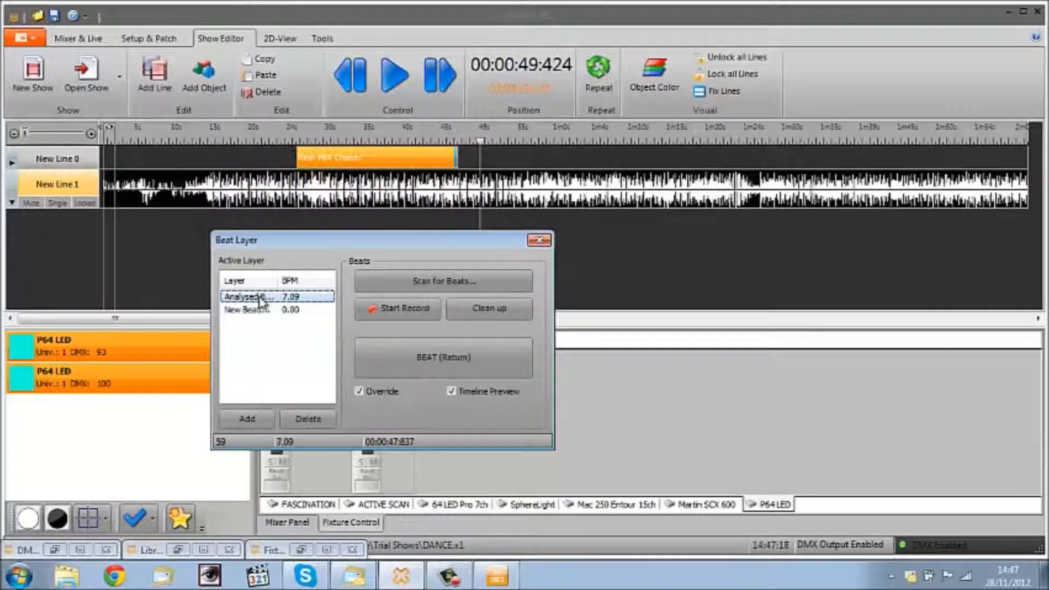
mouse_move(263, 301)
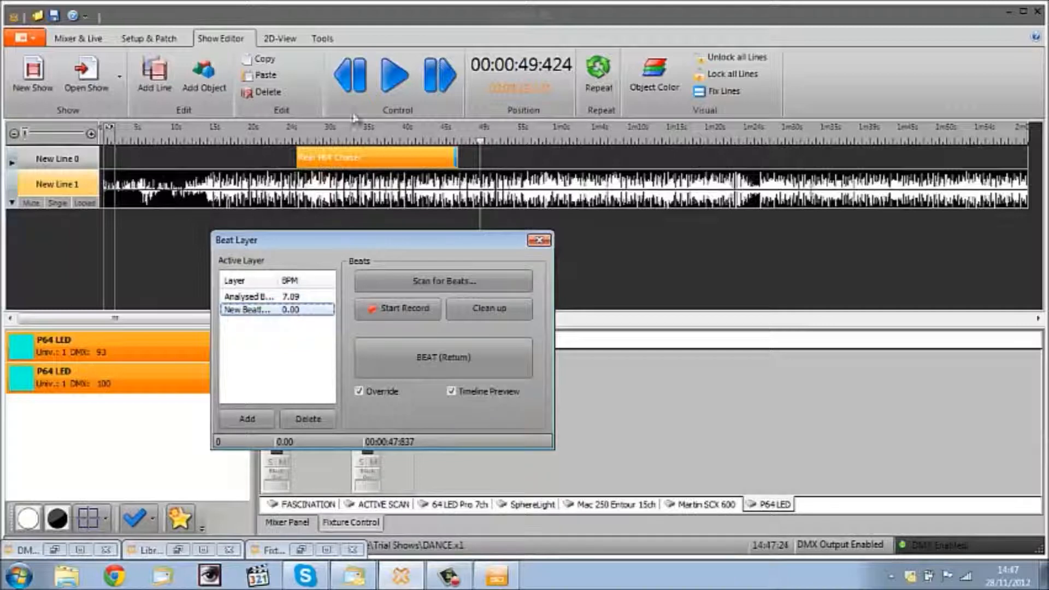
- Record hand-tapped beats, stop, then reactivate the analysed 7.09 BPM layer
click(214, 138)
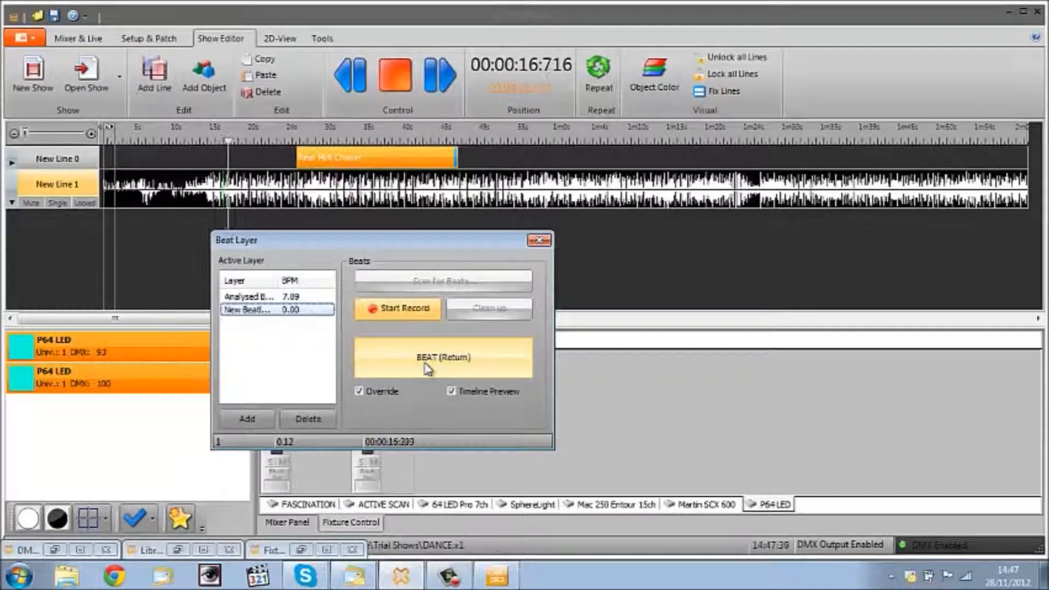
click(441, 357)
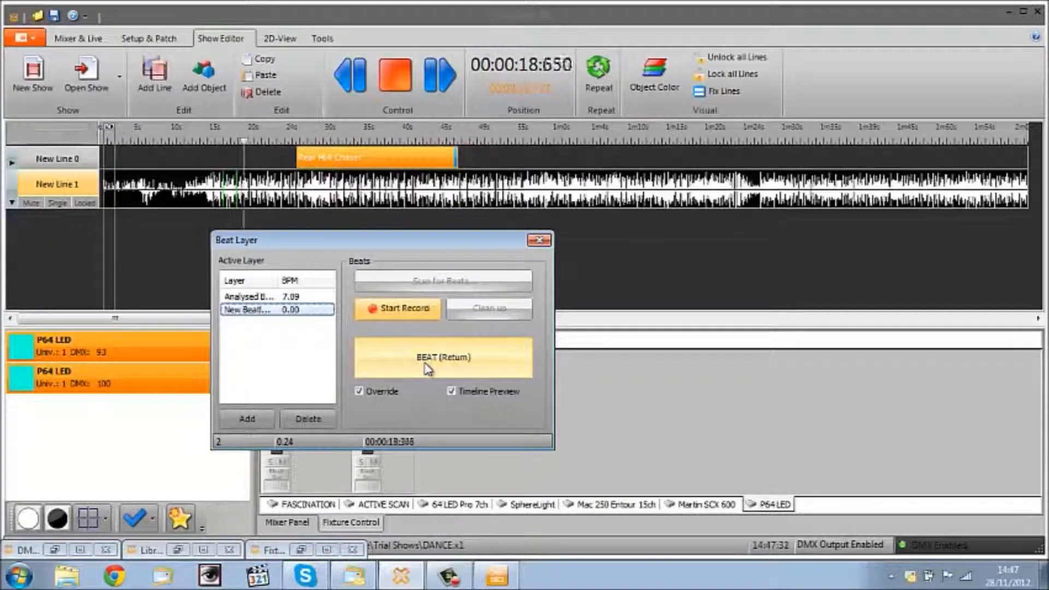
click(441, 356)
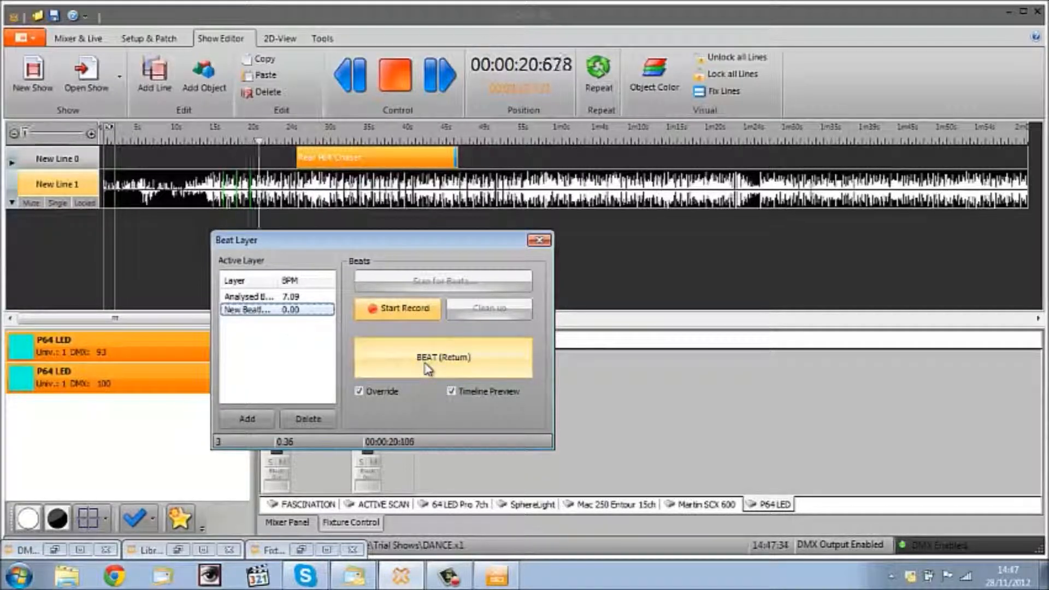
click(441, 357)
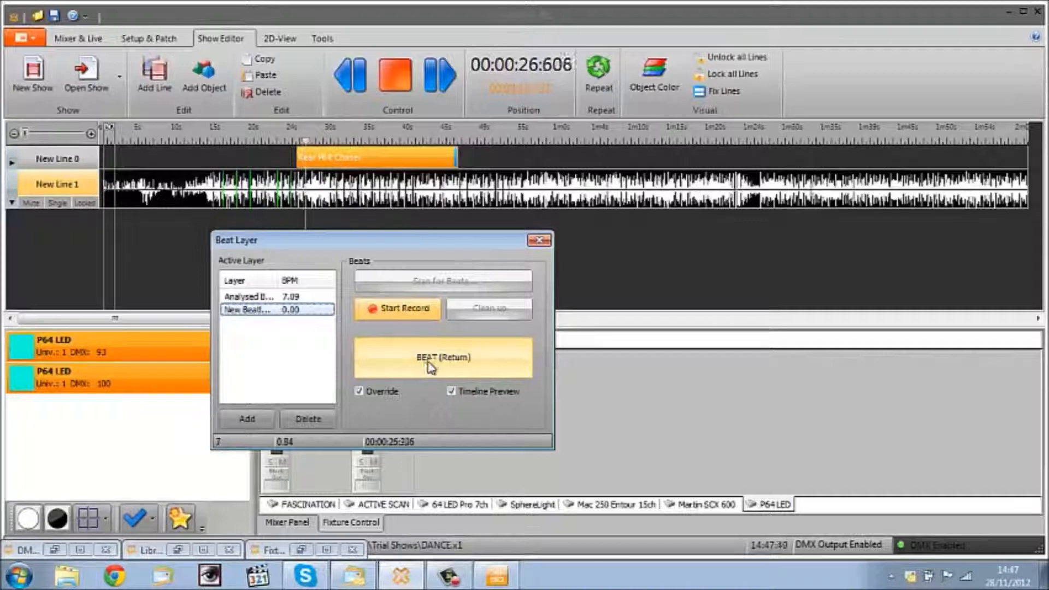
click(393, 75)
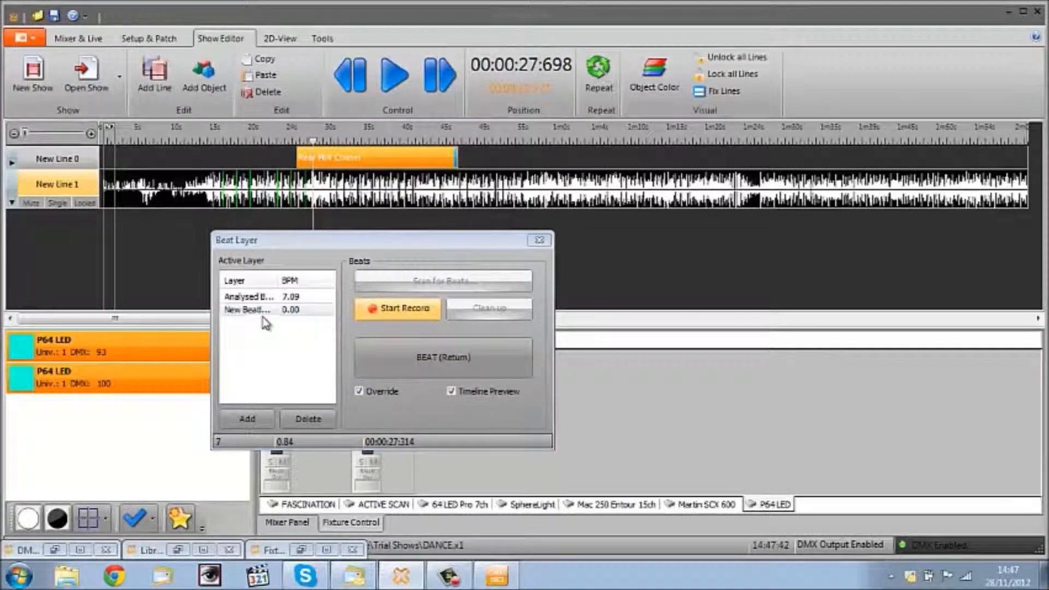
click(268, 309)
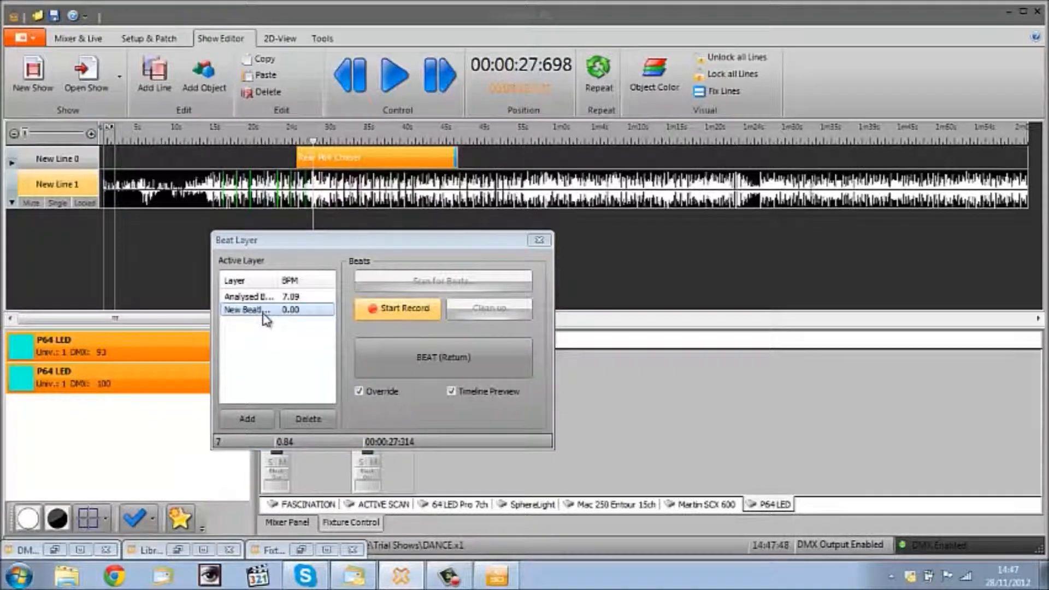
click(247, 296)
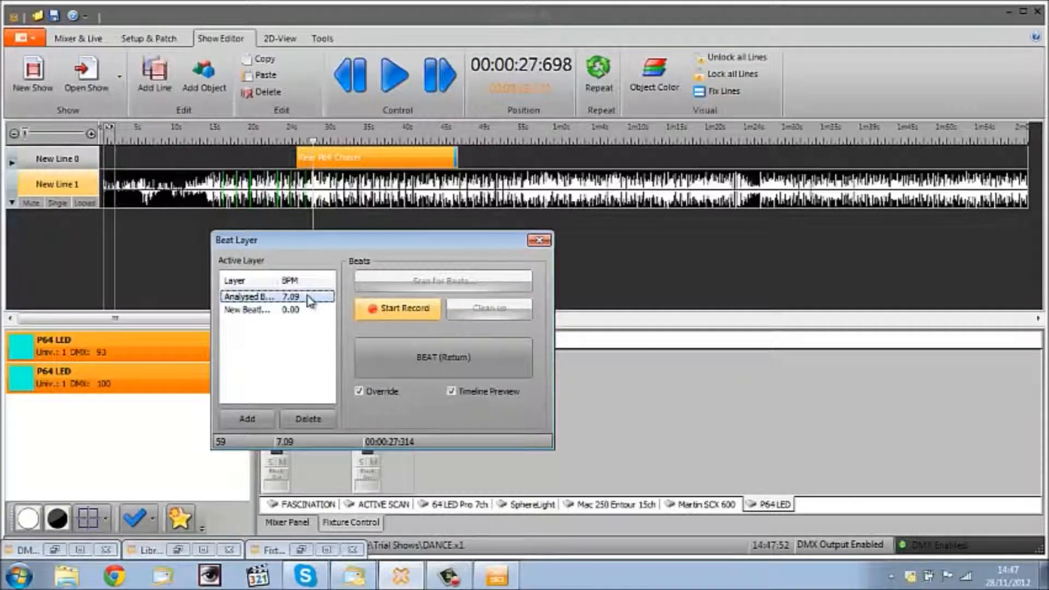
click(268, 310)
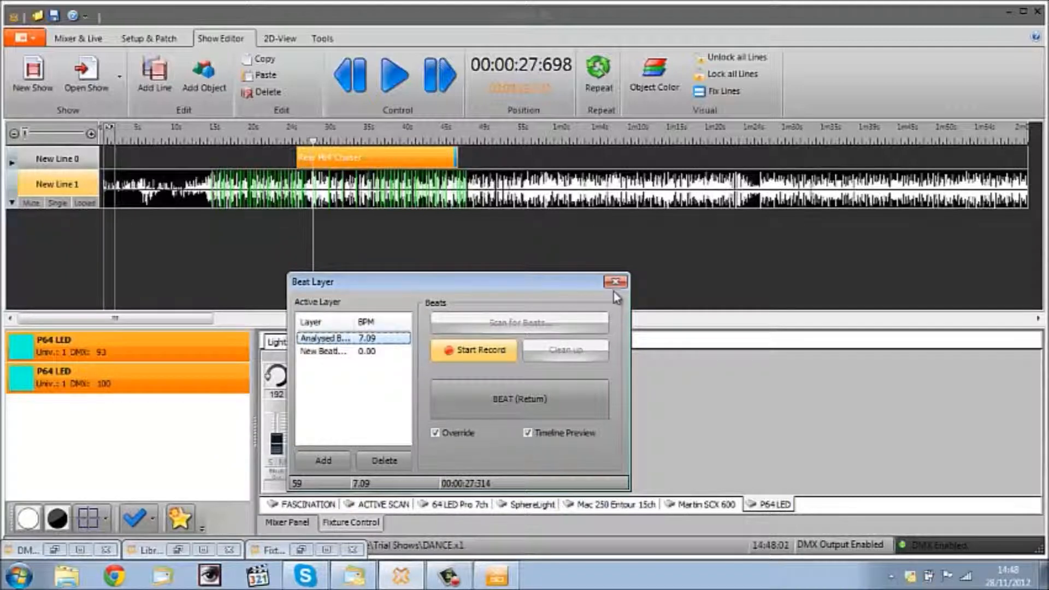
- Close the Beat Layer window and the Rear P64 Chaser's step list
click(614, 280)
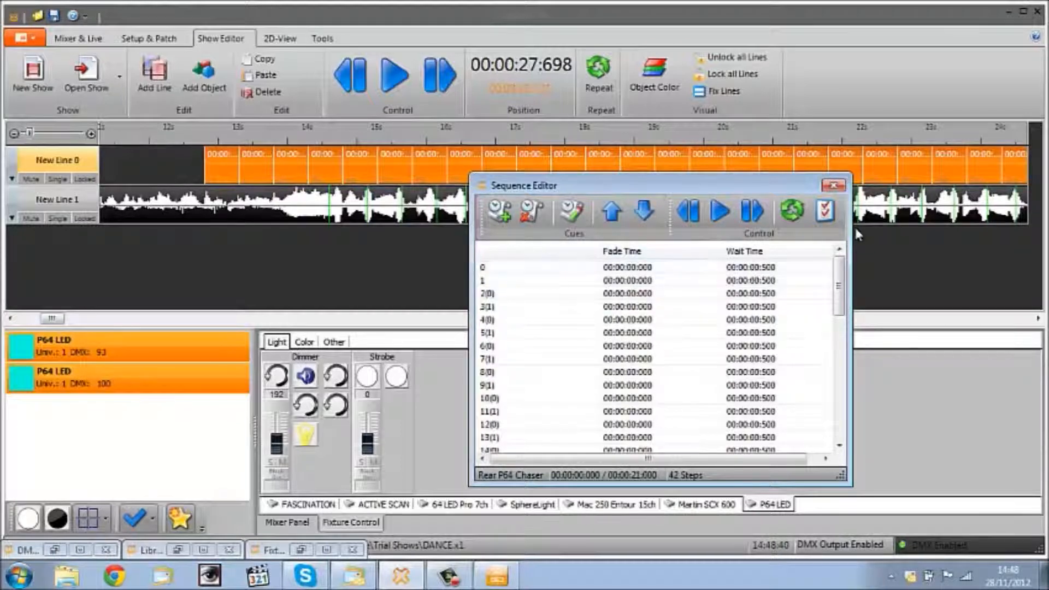
click(834, 185)
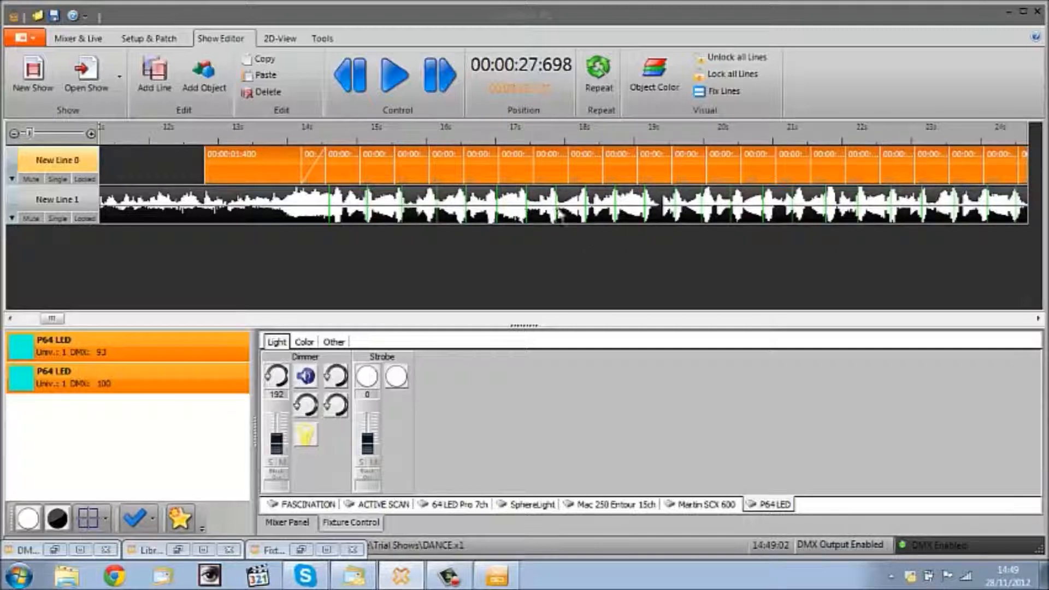
mouse_move(278, 235)
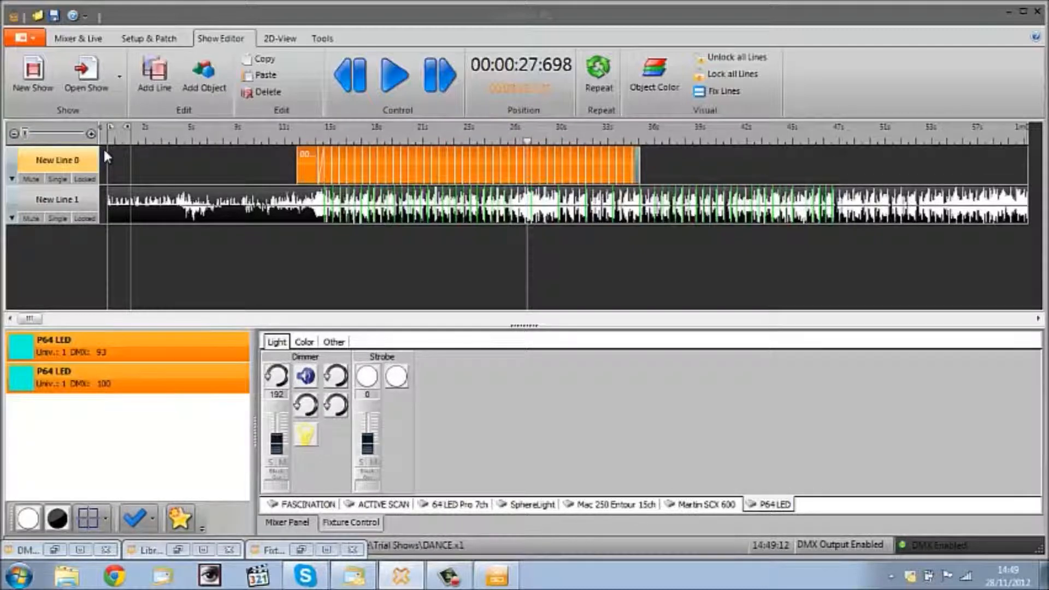
mouse_move(111, 146)
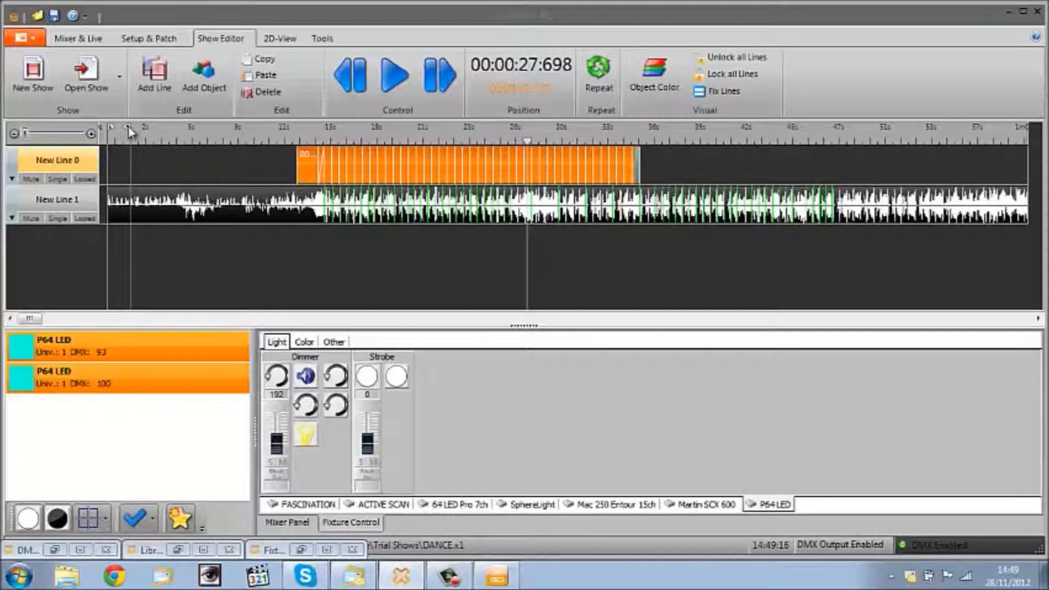
- Move the playhead to 2 seconds on the timeline ruler
click(440, 76)
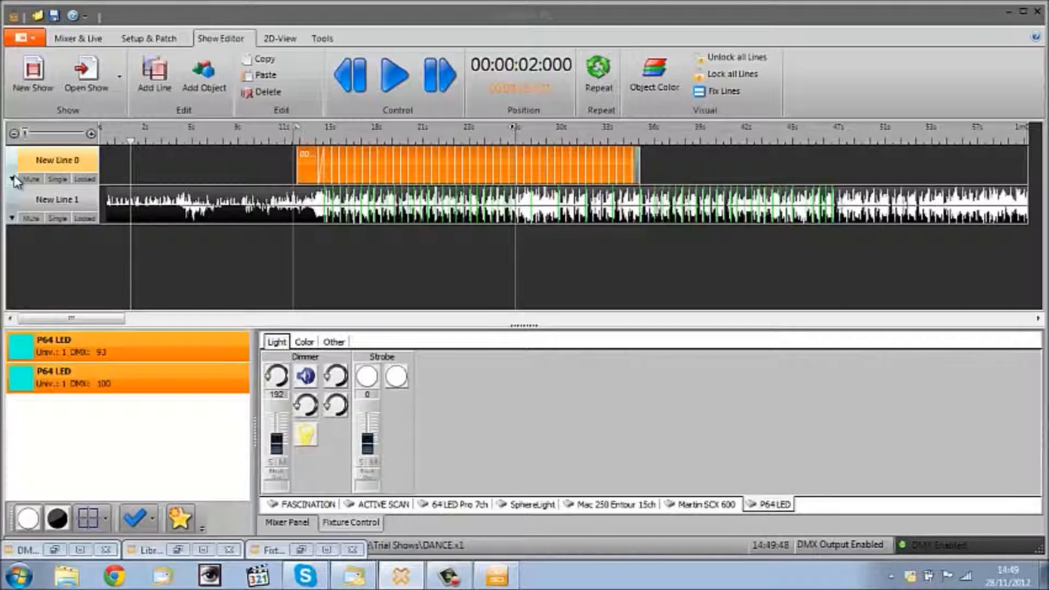
- Arrange the chaser's steps as wait times on the beats of '07 The moof is rooving.wav'
right_click(307, 170)
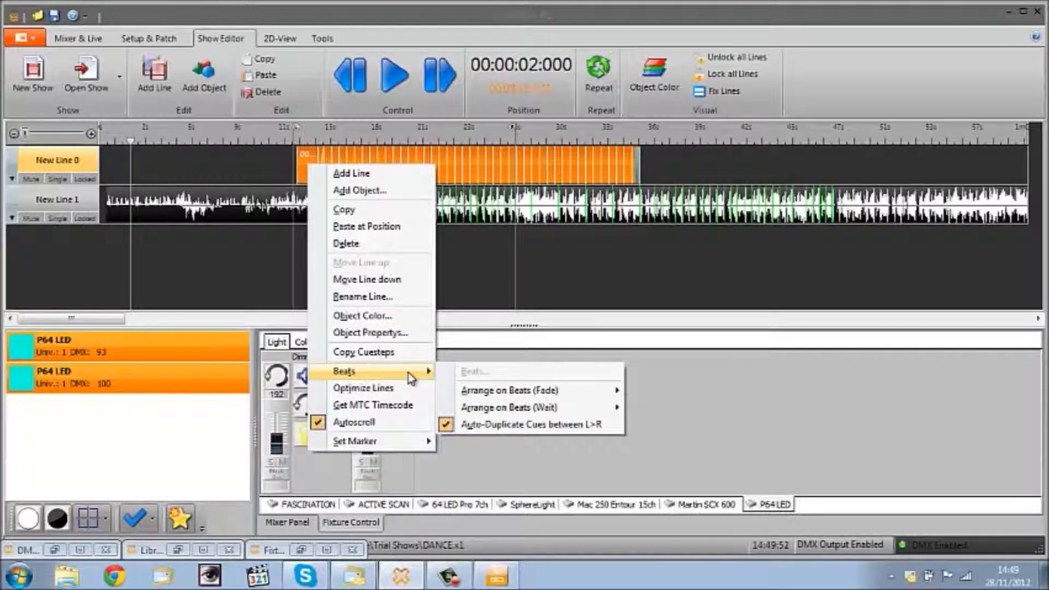
mouse_move(511, 390)
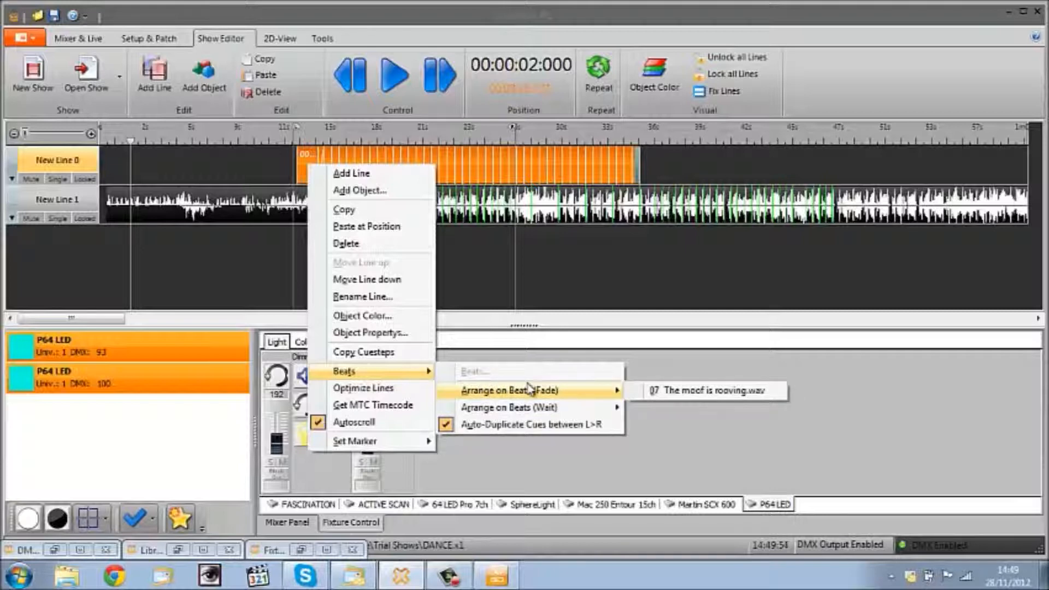
mouse_move(508, 406)
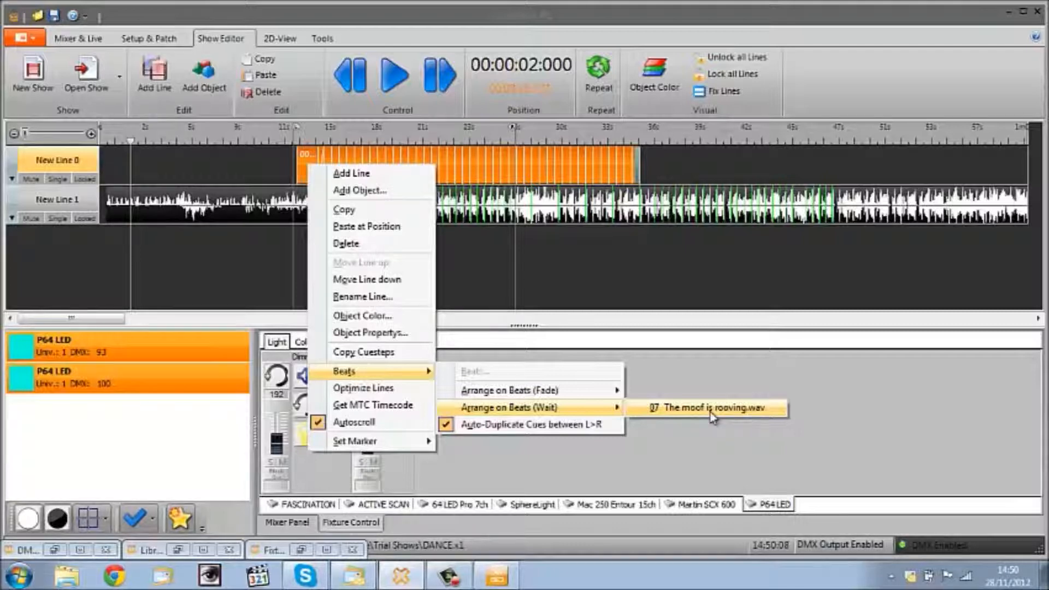
click(707, 406)
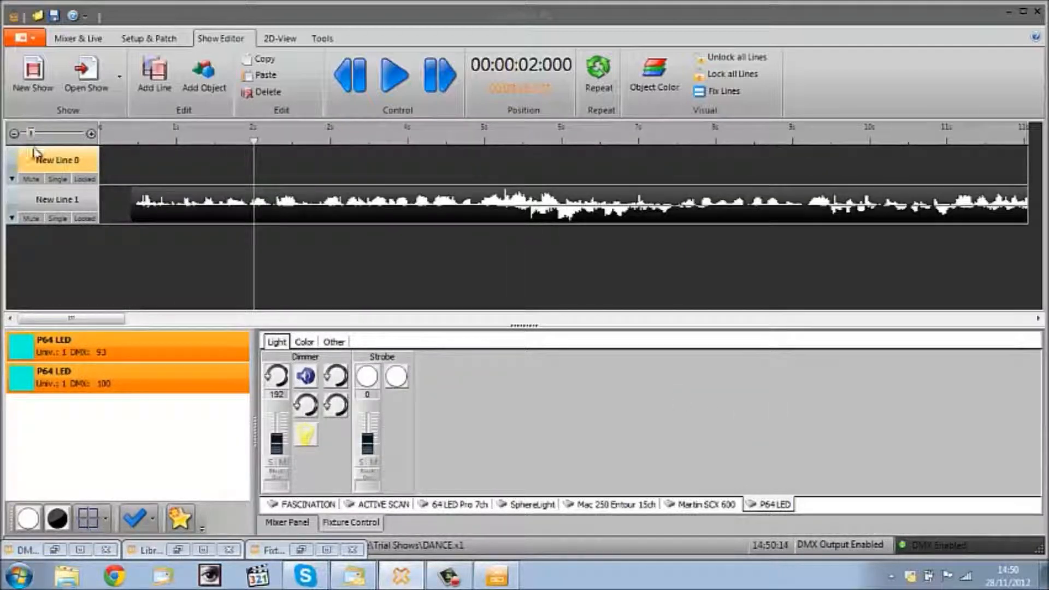
- Zoom the timeline out to show the Rear P64 Chaser spanning about 14–34 seconds
drag(74, 319, 131, 319)
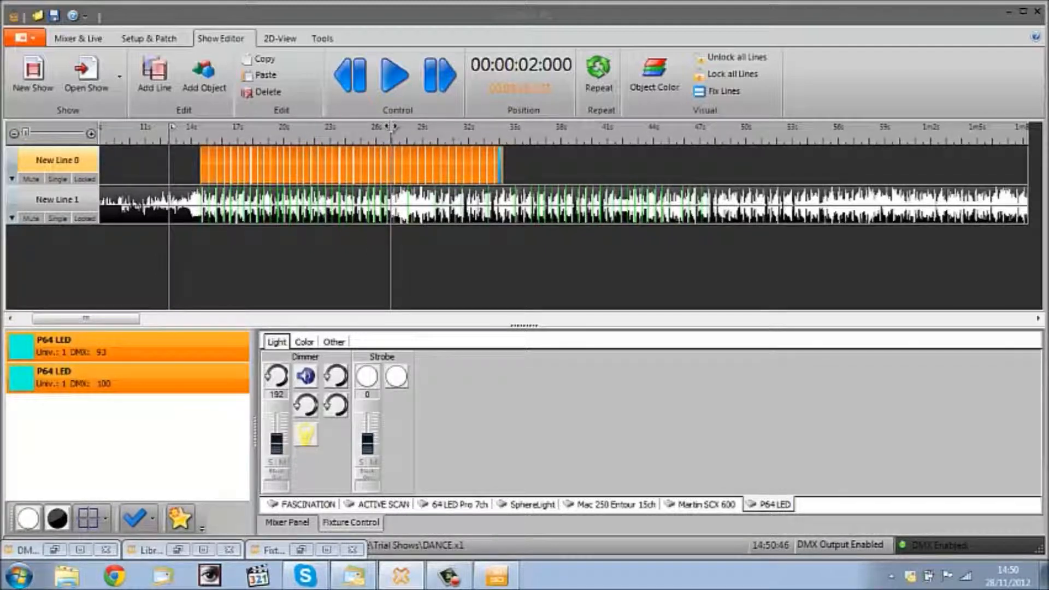
- Re-arrange the Rear P64 Chaser on the song's beats, stretching it to about 15–46 seconds
click(742, 127)
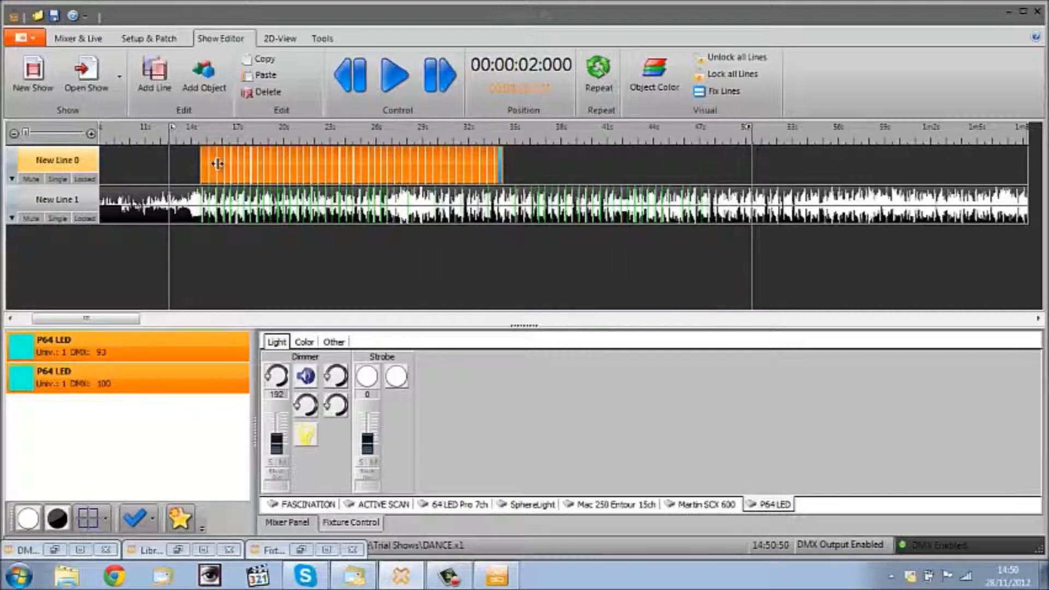
right_click(217, 164)
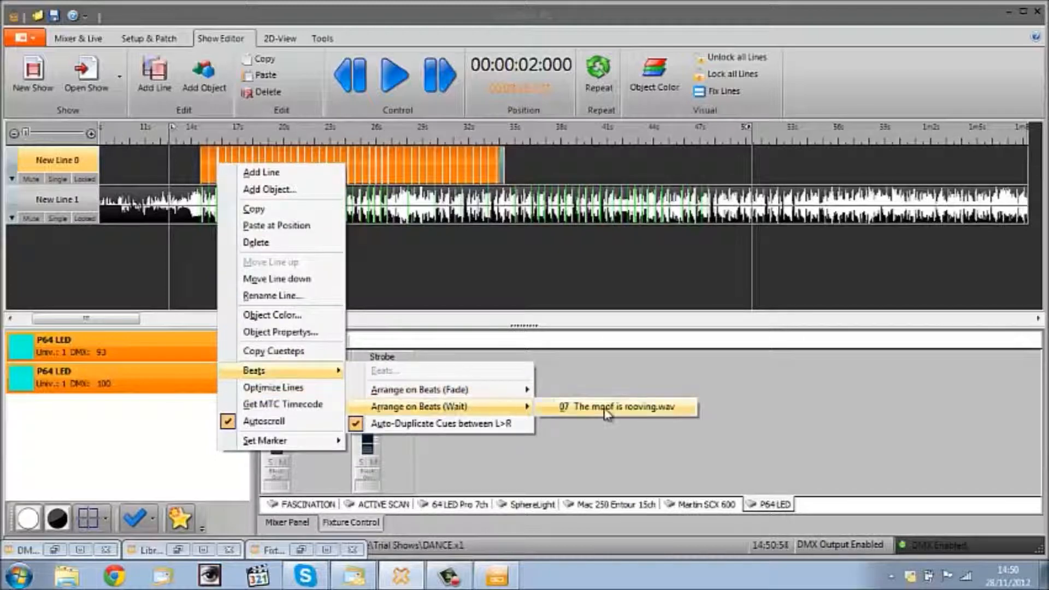
click(616, 406)
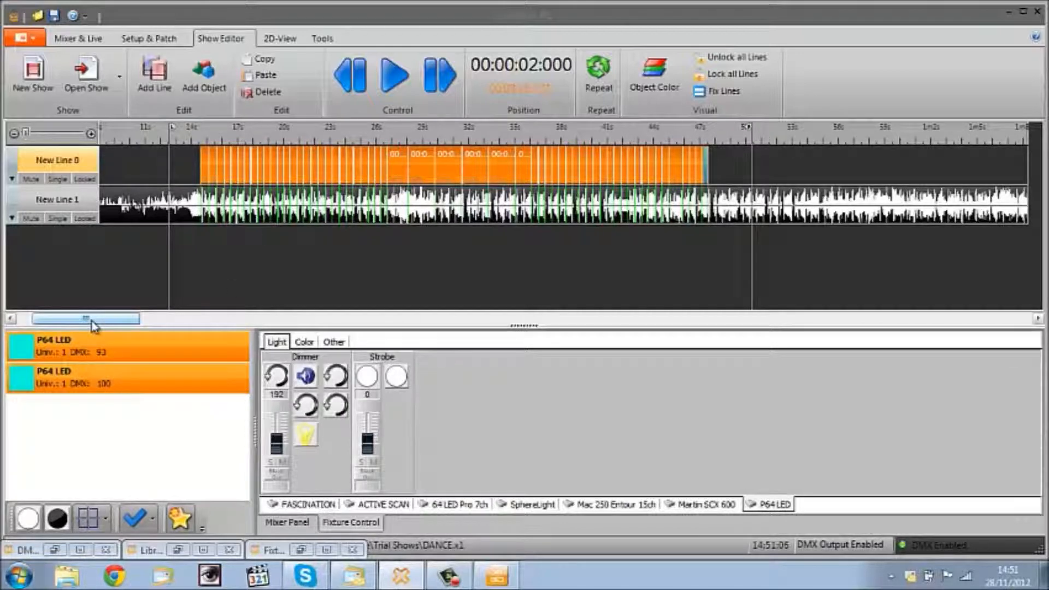
drag(87, 318, 127, 318)
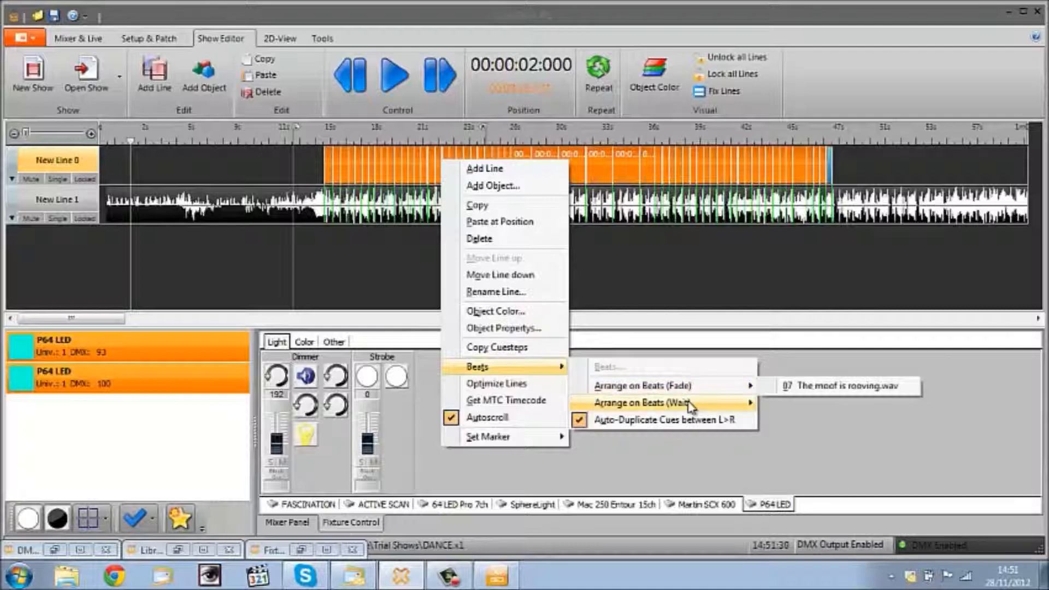
click(852, 385)
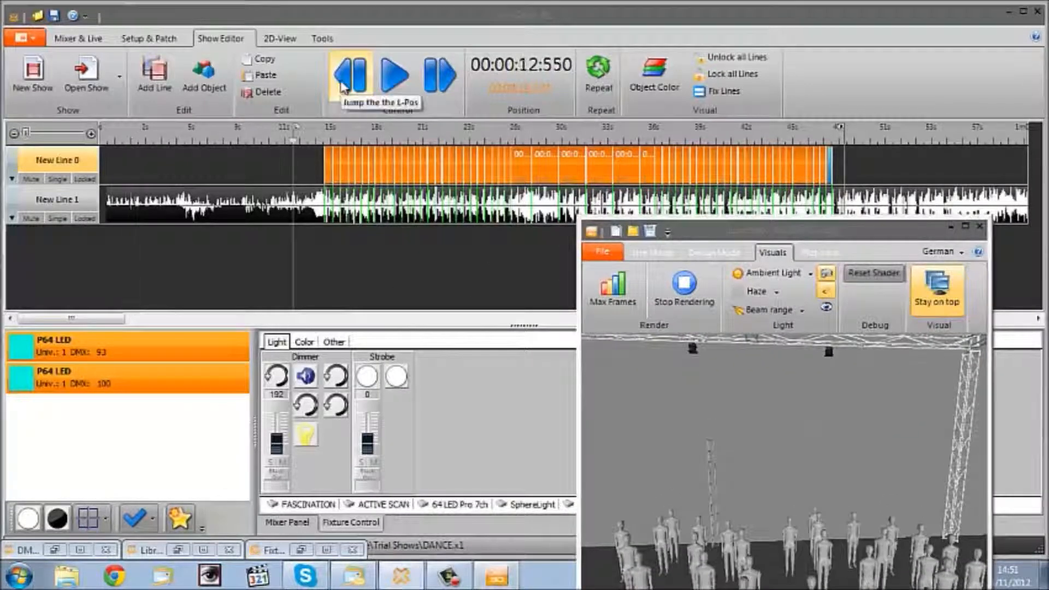
- Play the show from the loop start with music, then stop near 43 seconds
click(393, 74)
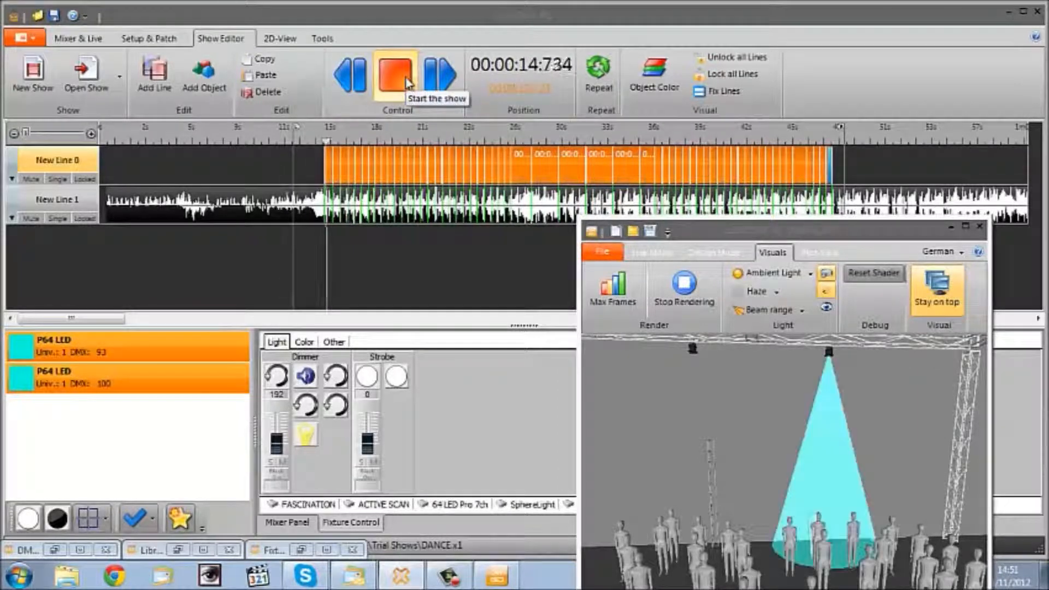
click(394, 74)
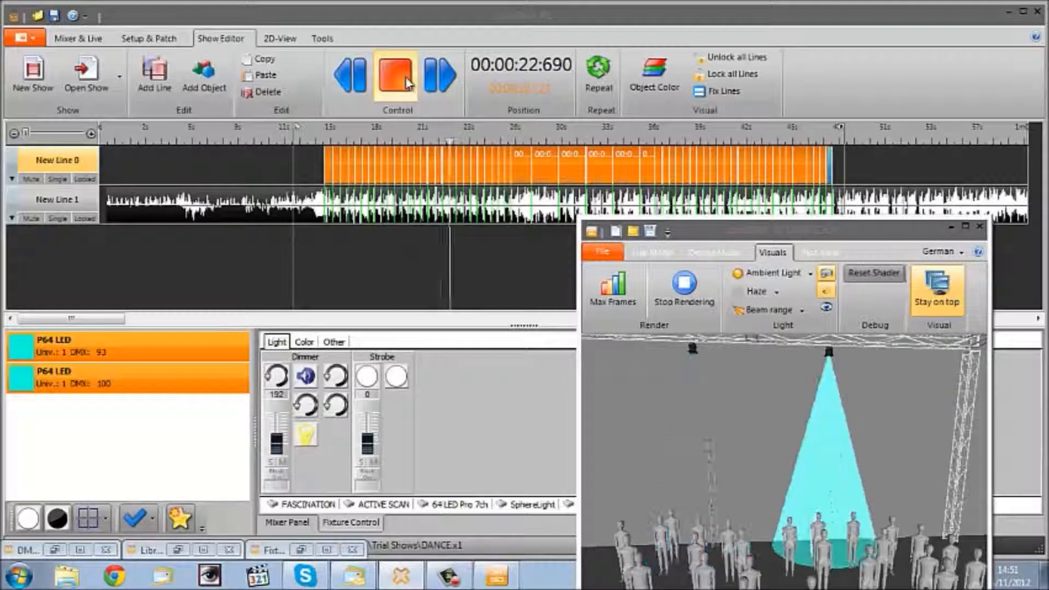
click(396, 74)
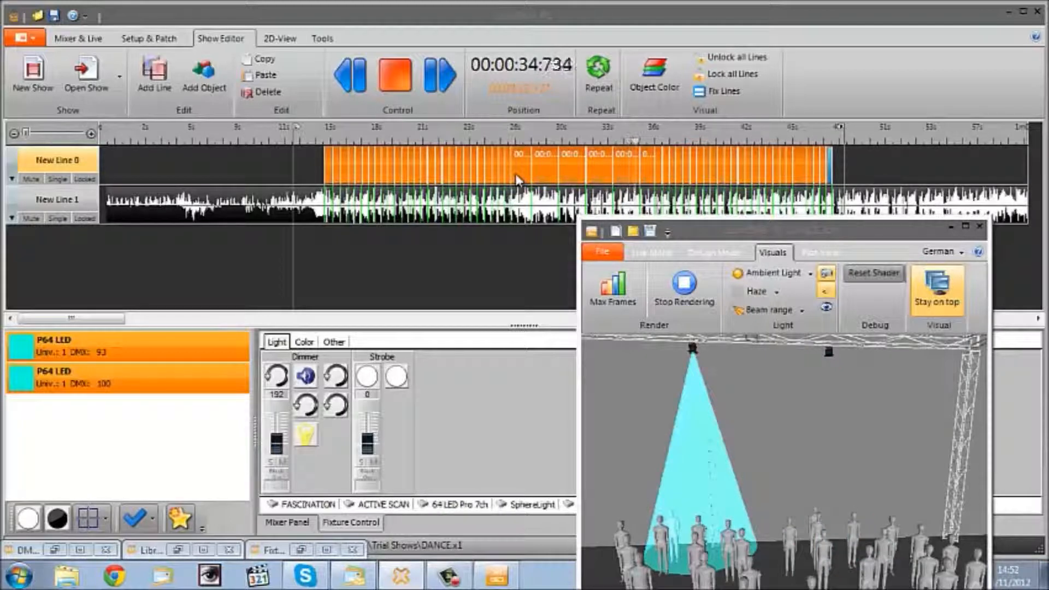
click(394, 74)
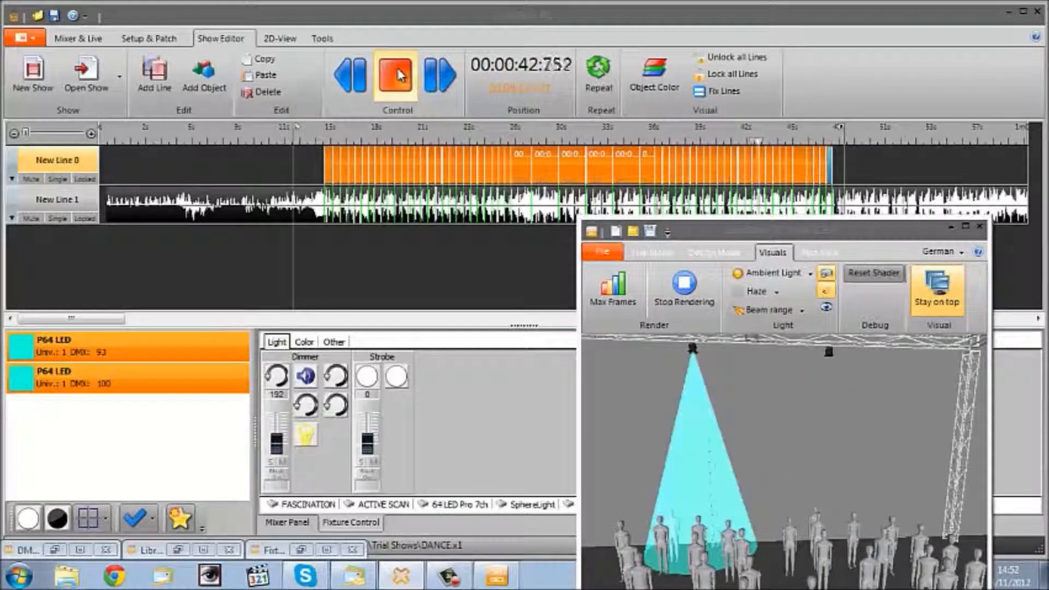
click(396, 74)
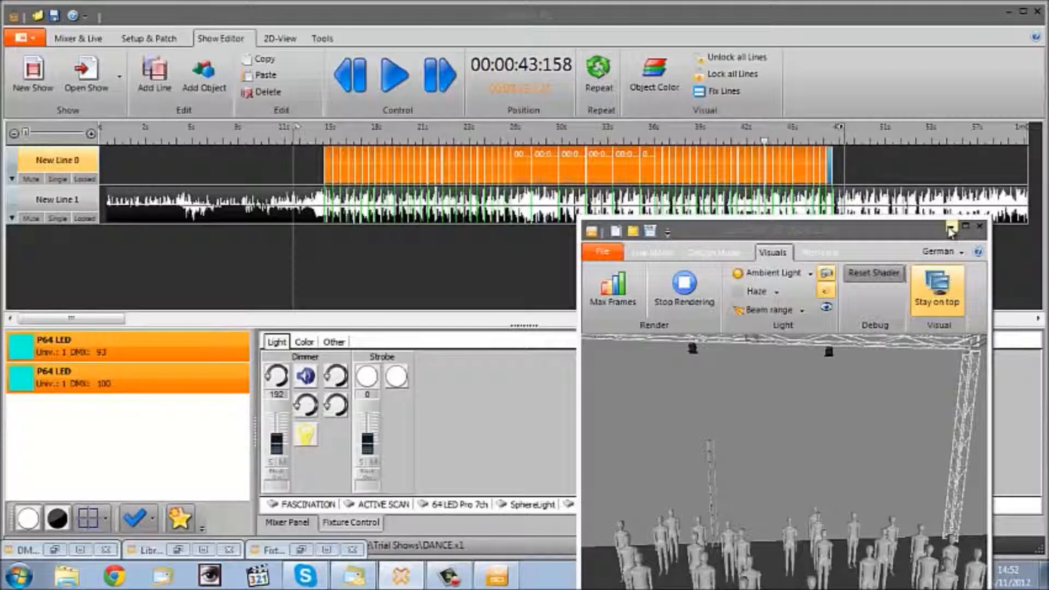
mouse_move(867, 236)
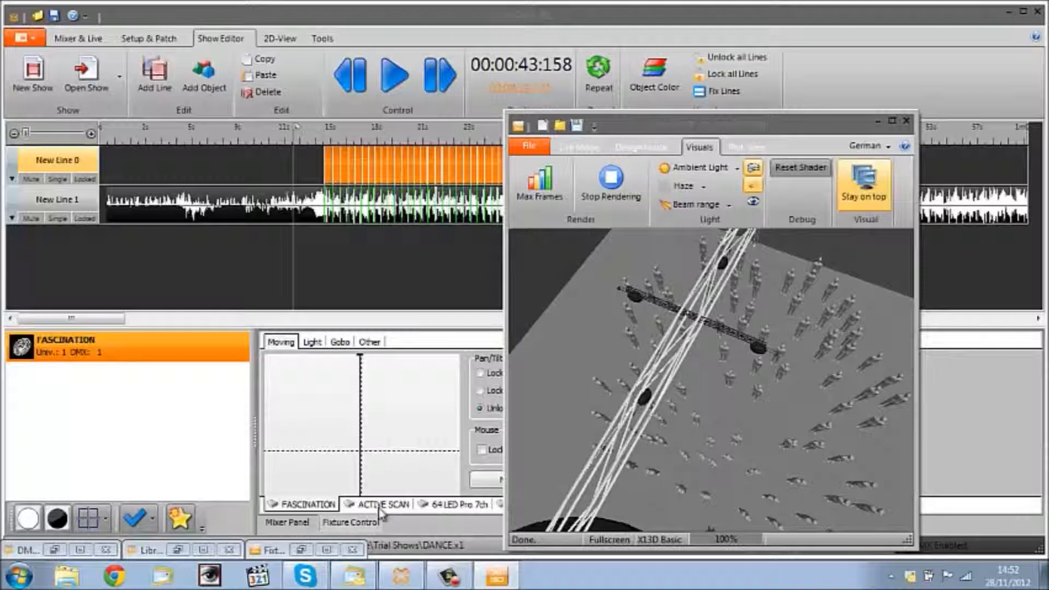
- Switch Fixture Control to the ACTIVE SCAN moving heads
click(382, 504)
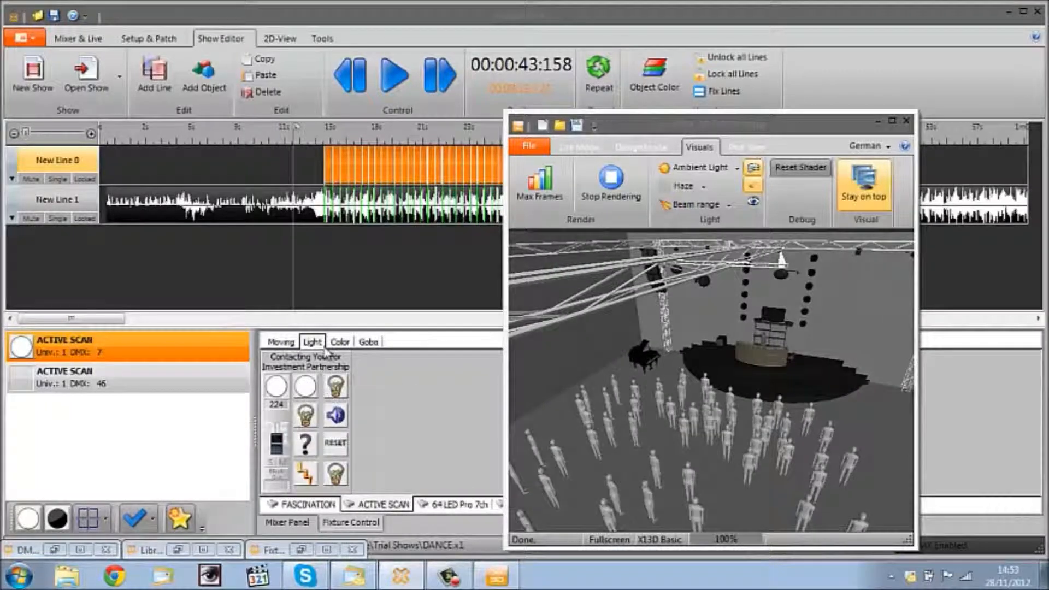
- Colour the first Active Scan head Green2 and the second blue
click(340, 341)
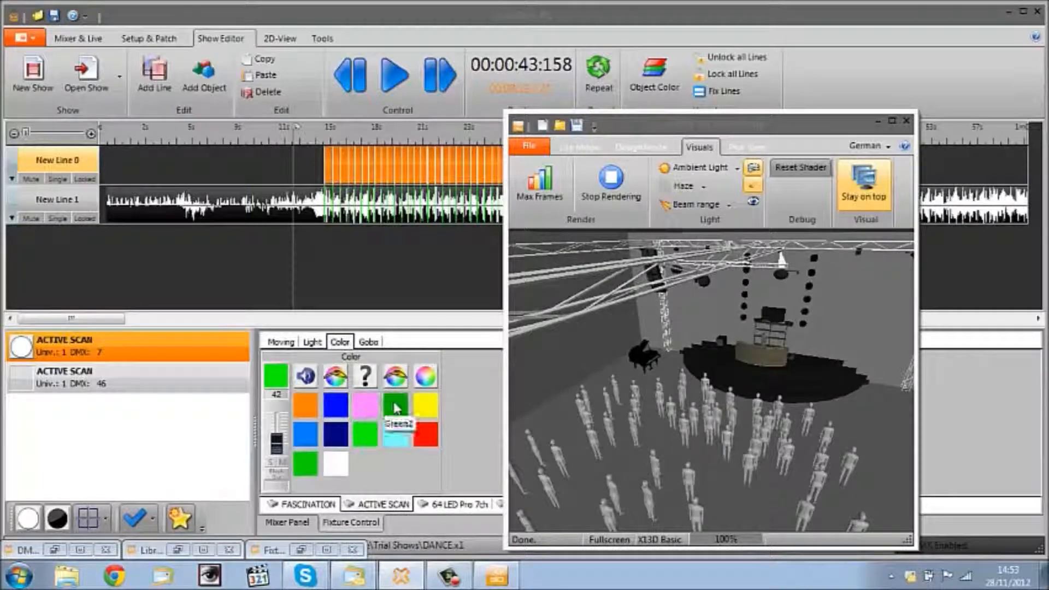
click(393, 405)
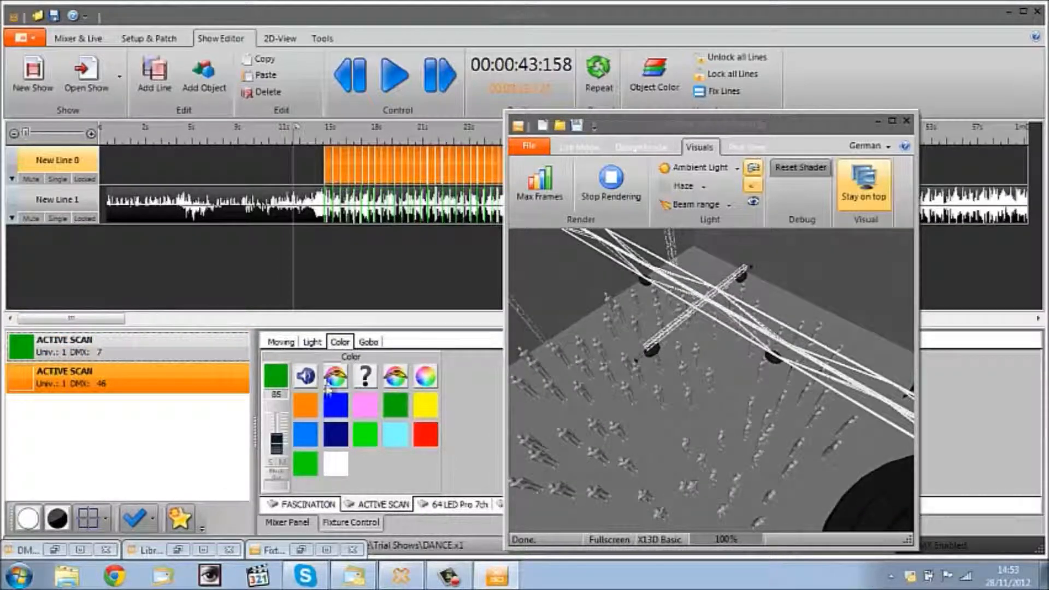
click(280, 341)
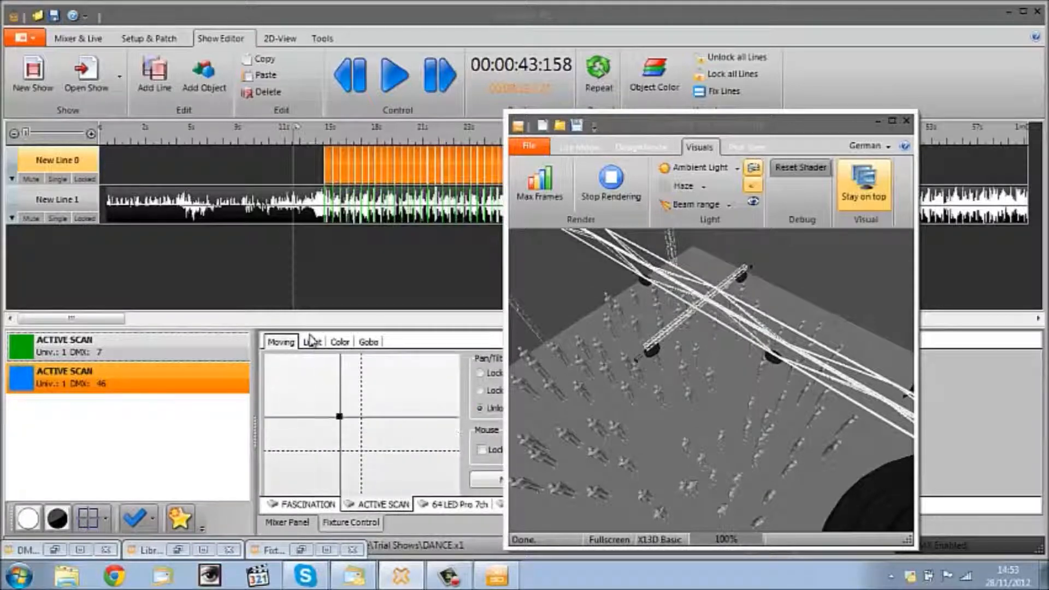
- Open the heads' shutters and choose a gobo pattern
click(311, 341)
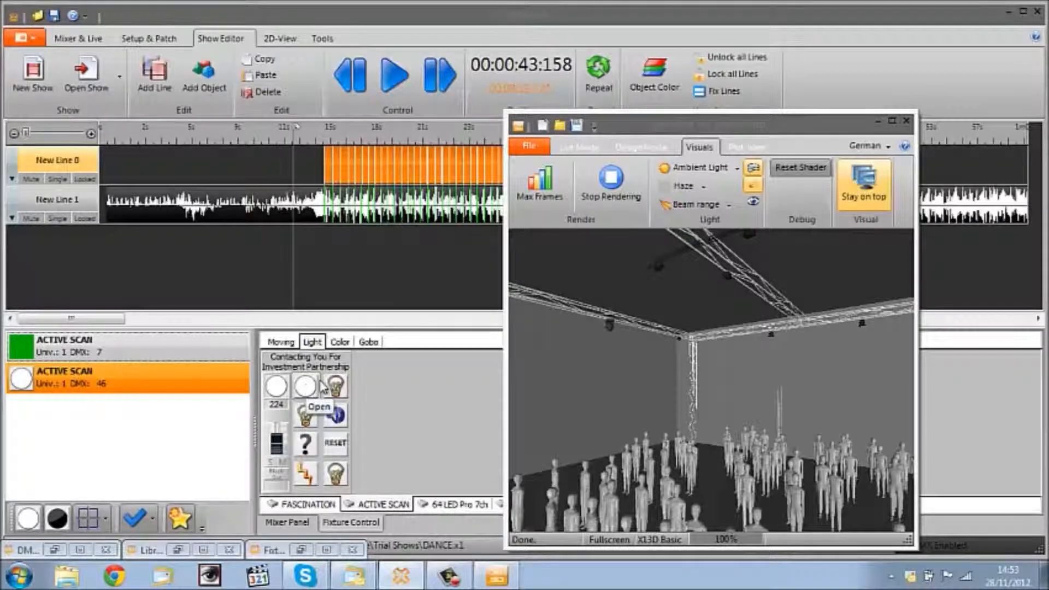
click(339, 341)
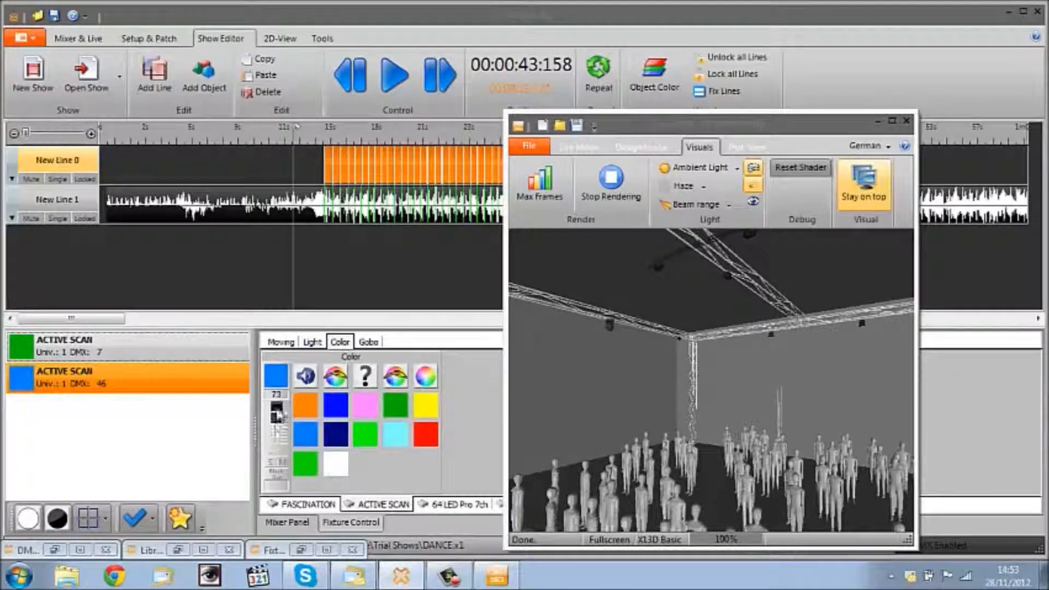
click(368, 341)
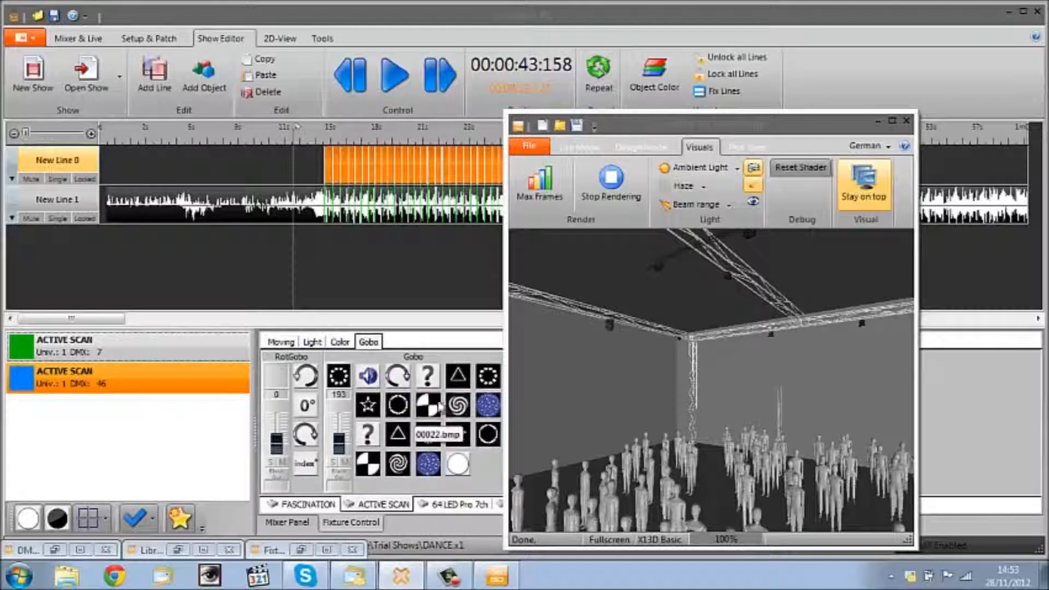
click(367, 434)
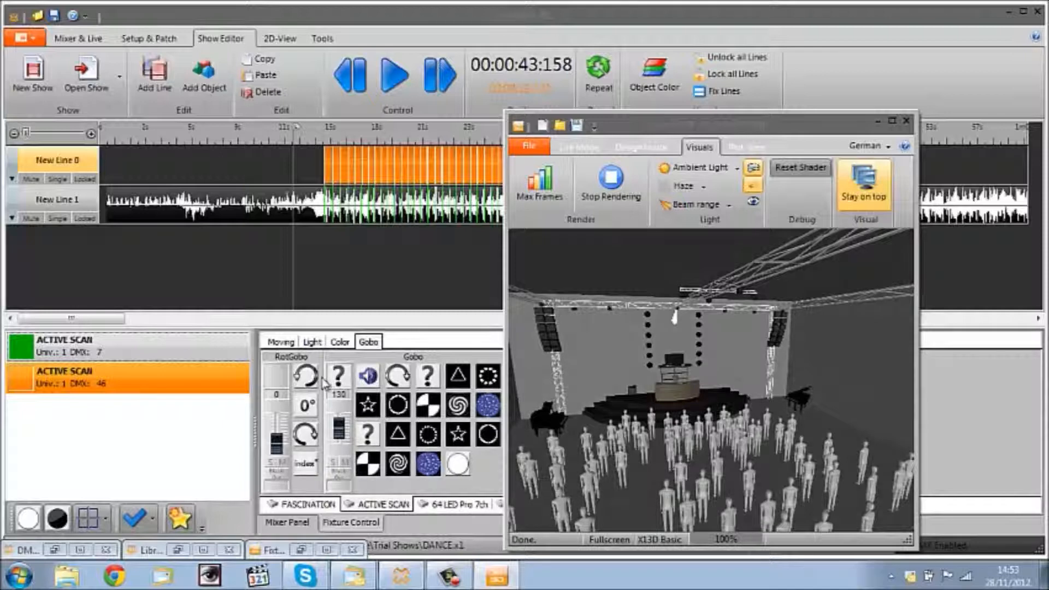
- Aim the heads to a new pan/tilt position and open the dimmer
click(312, 342)
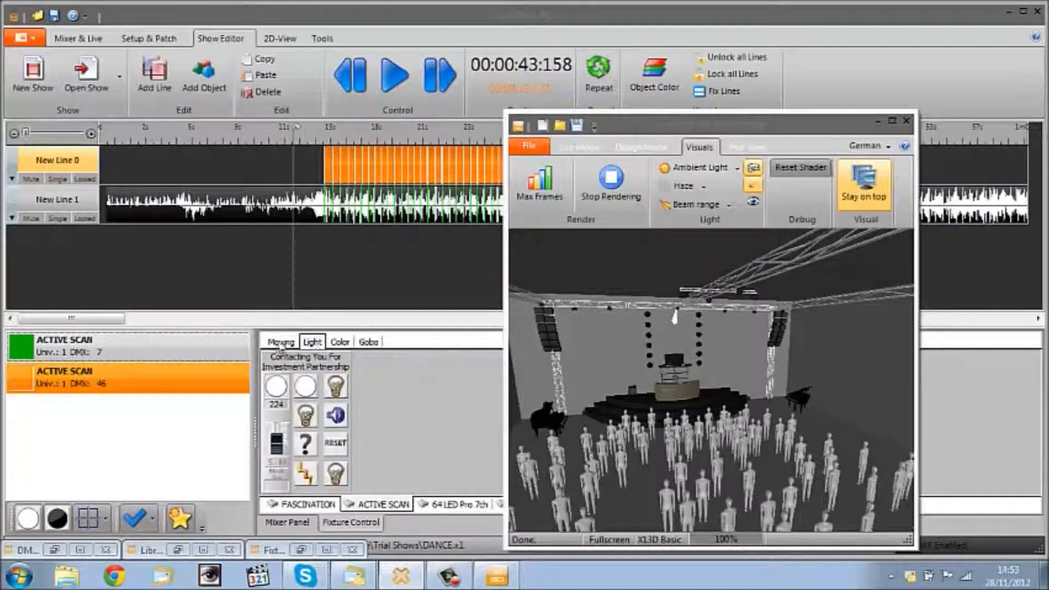
click(281, 341)
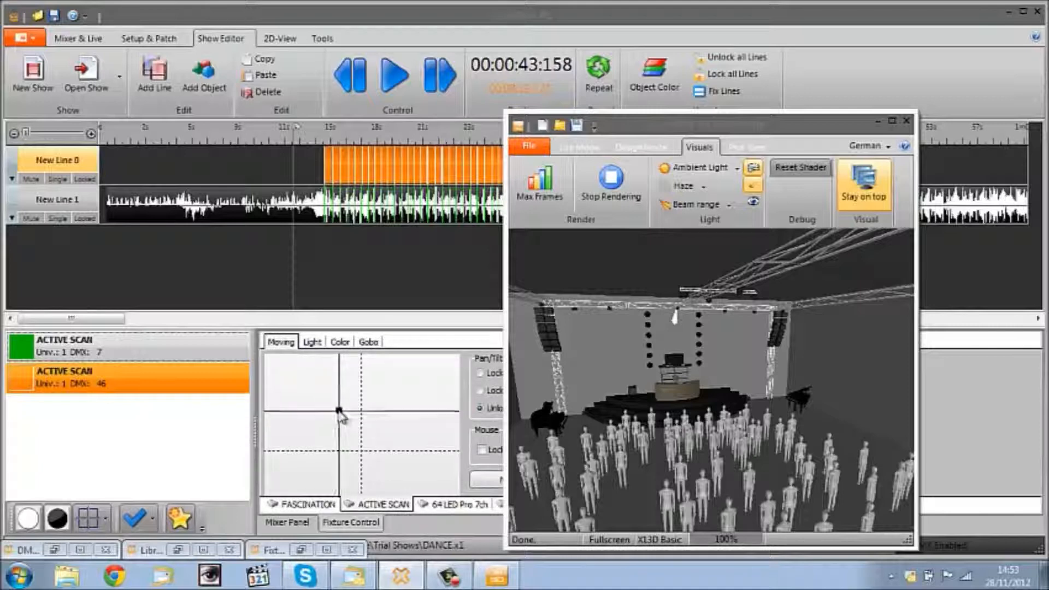
click(312, 341)
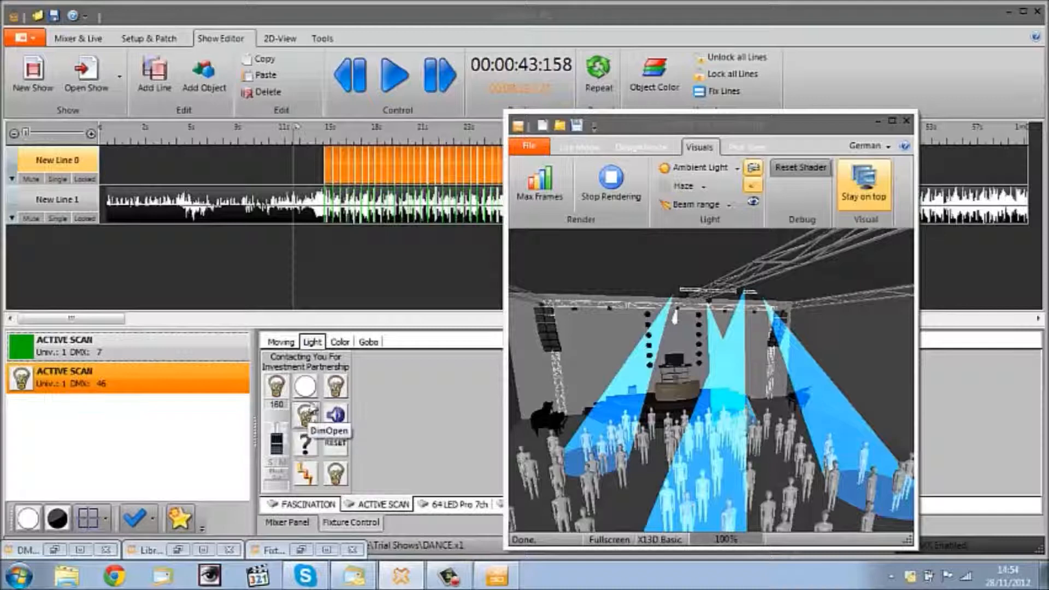
click(306, 385)
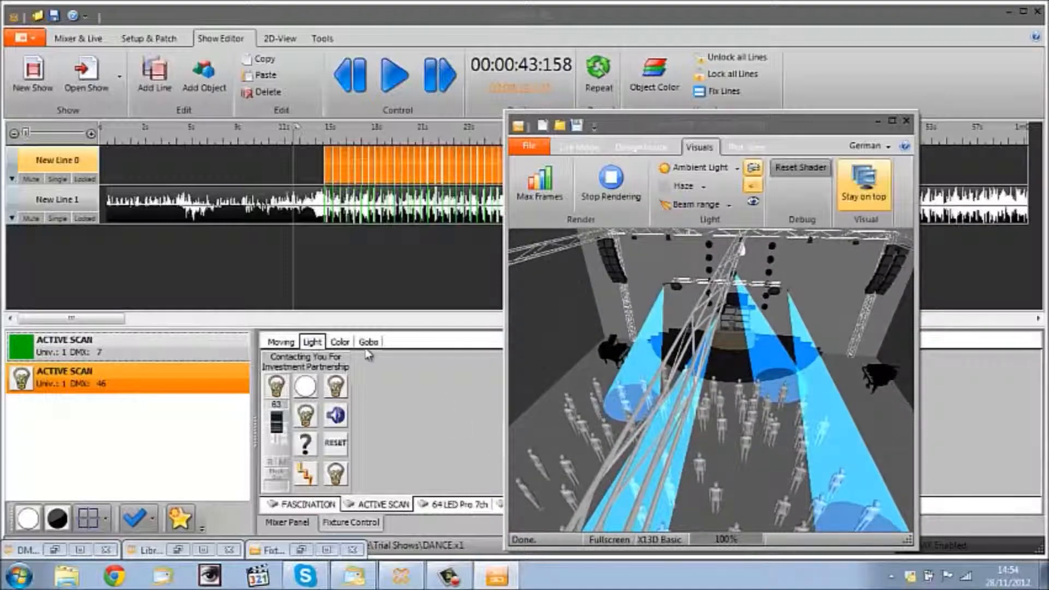
- Turn the Active Scan beams orange, then back to light blue
click(339, 341)
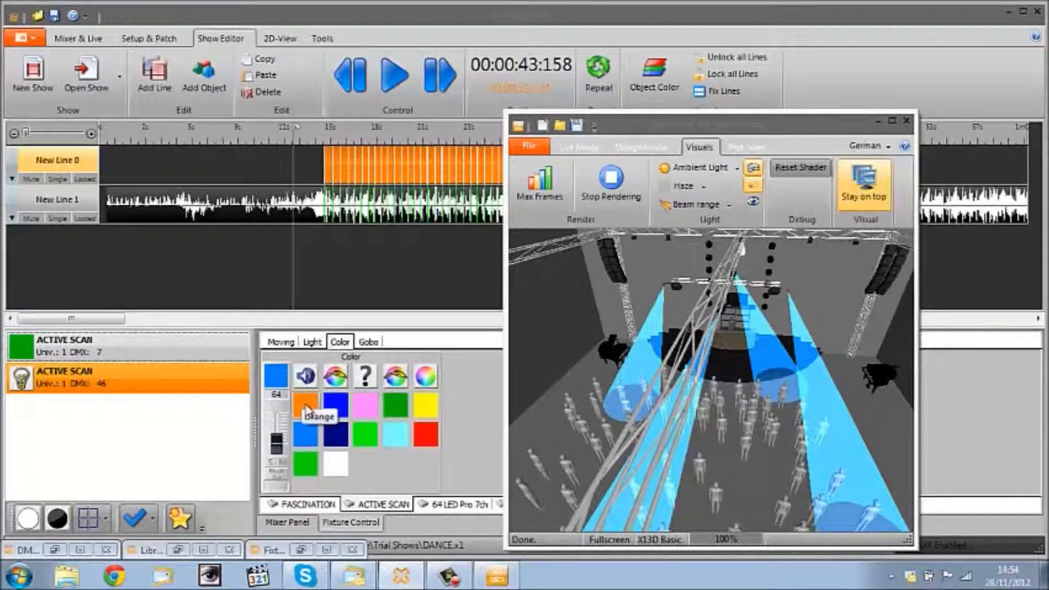
click(305, 404)
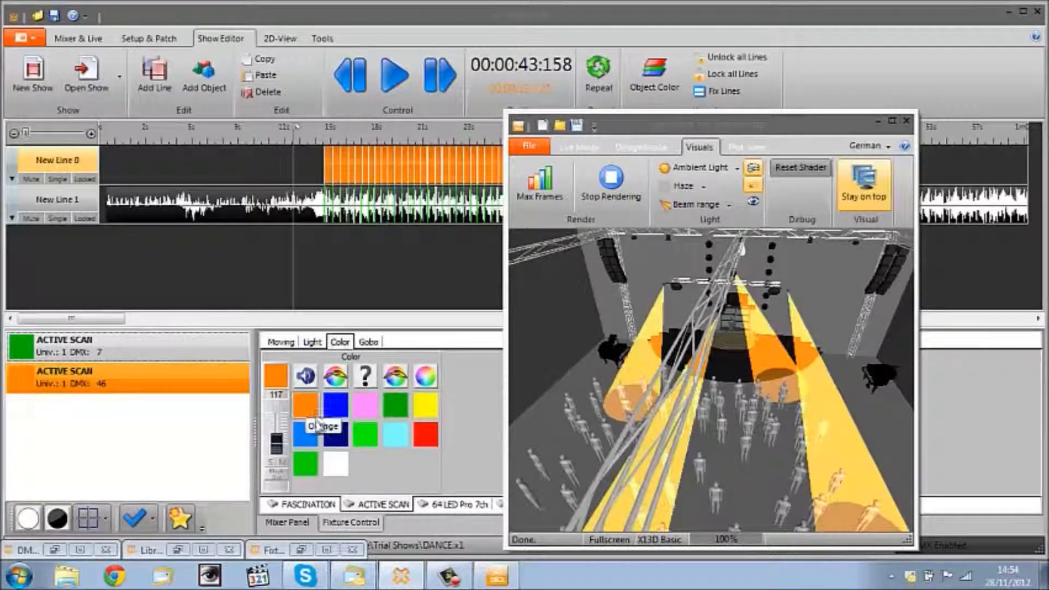
click(304, 434)
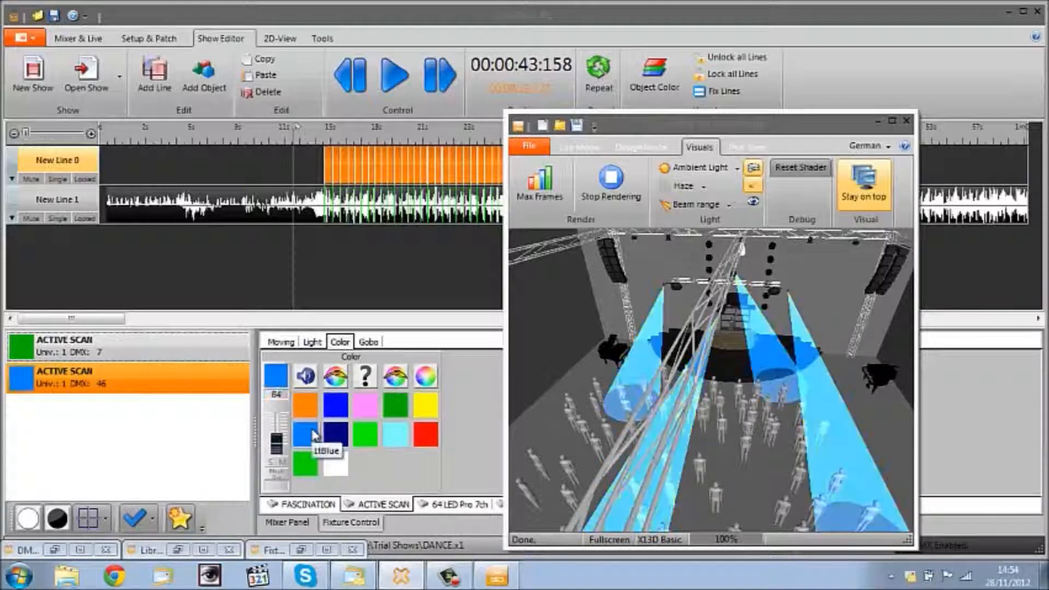
click(281, 341)
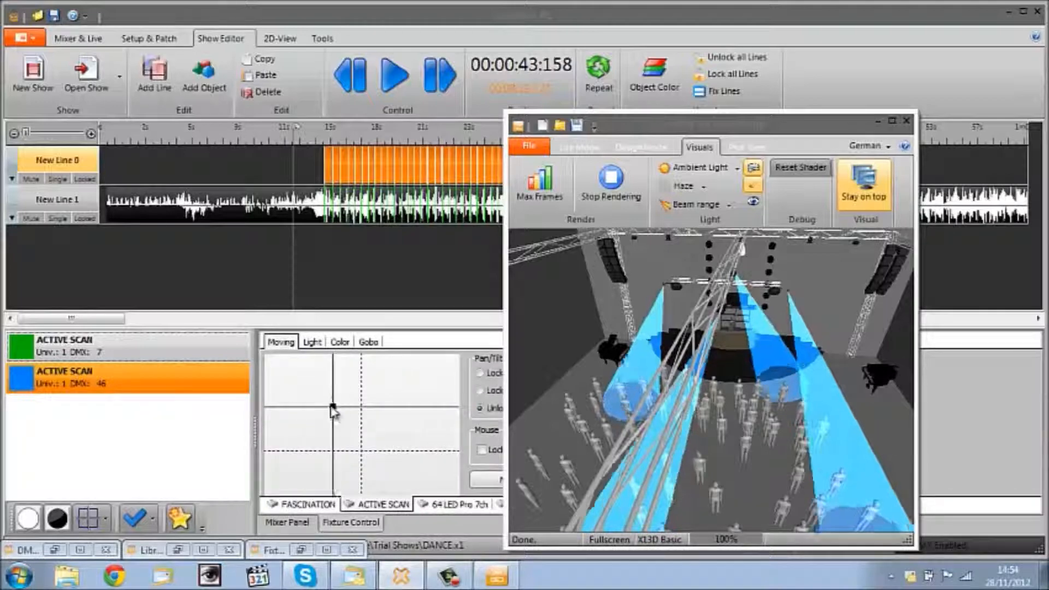
- Swing the beams to the side walls, back across stage, then over the audience corners
drag(332, 408, 439, 408)
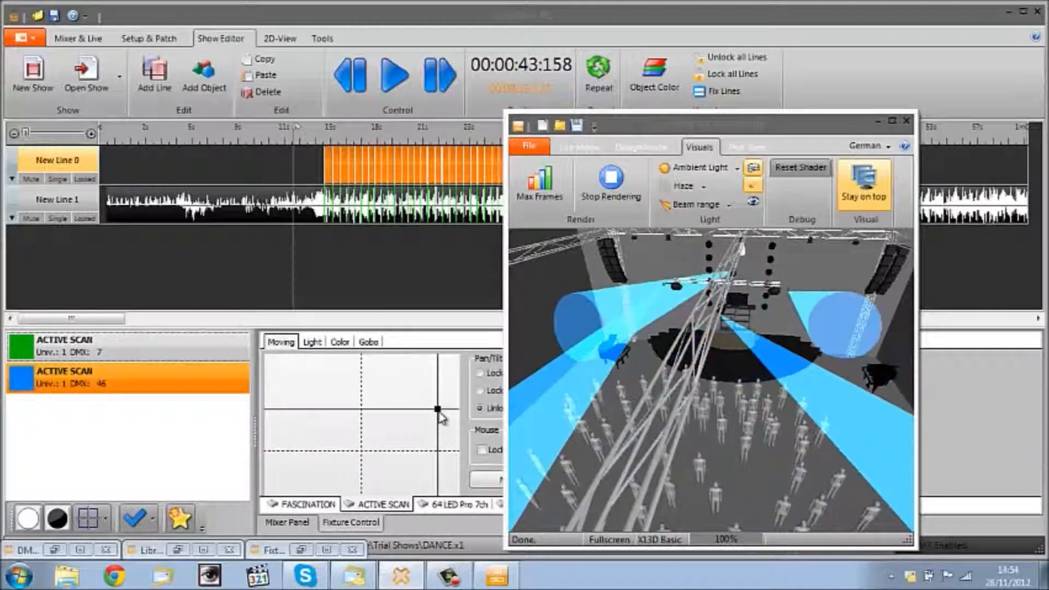
drag(437, 408, 400, 409)
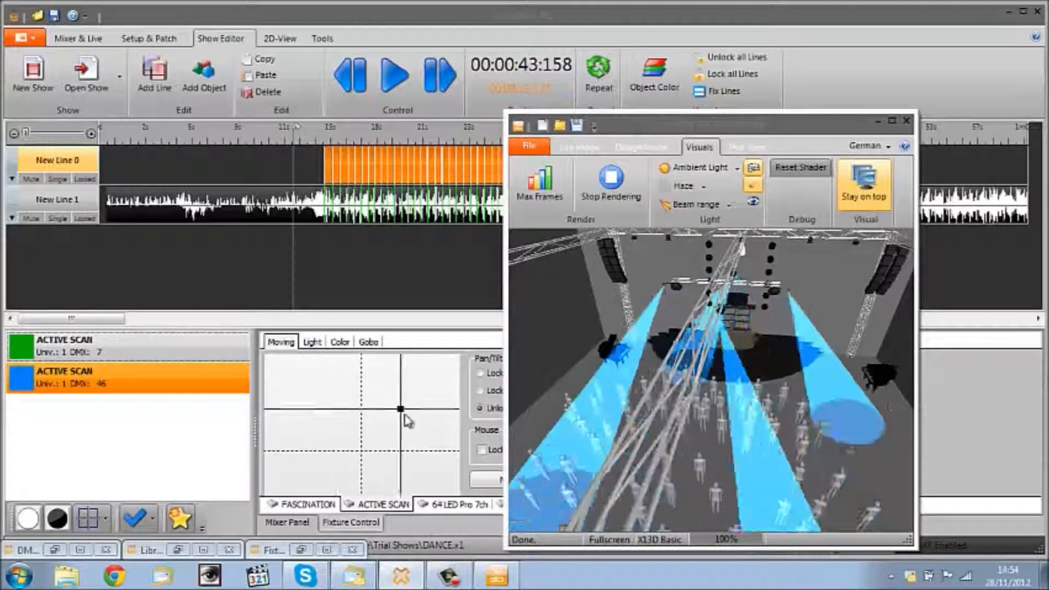
drag(402, 408, 391, 489)
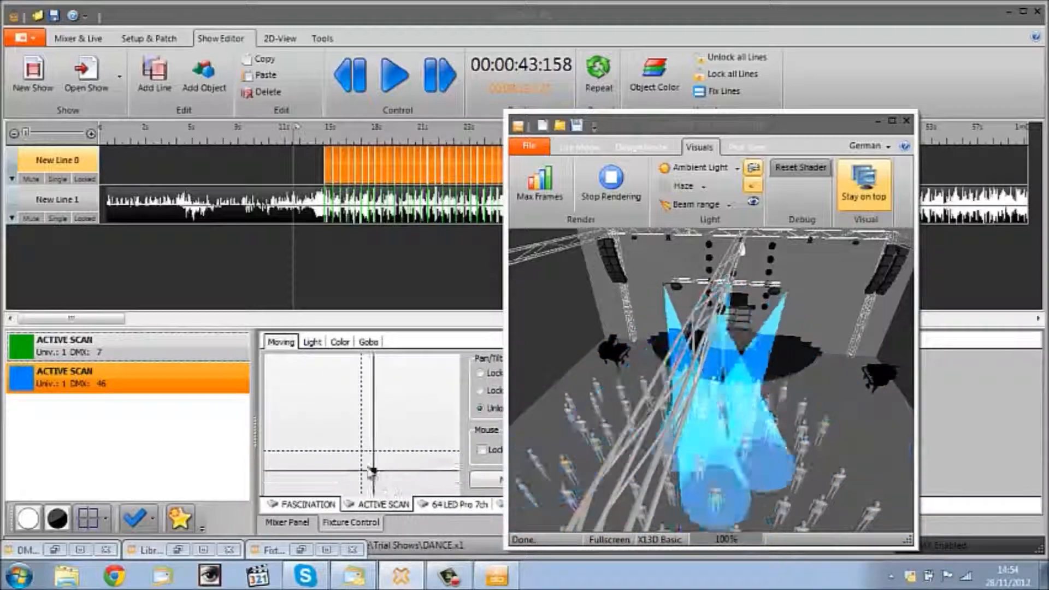
drag(371, 469, 408, 462)
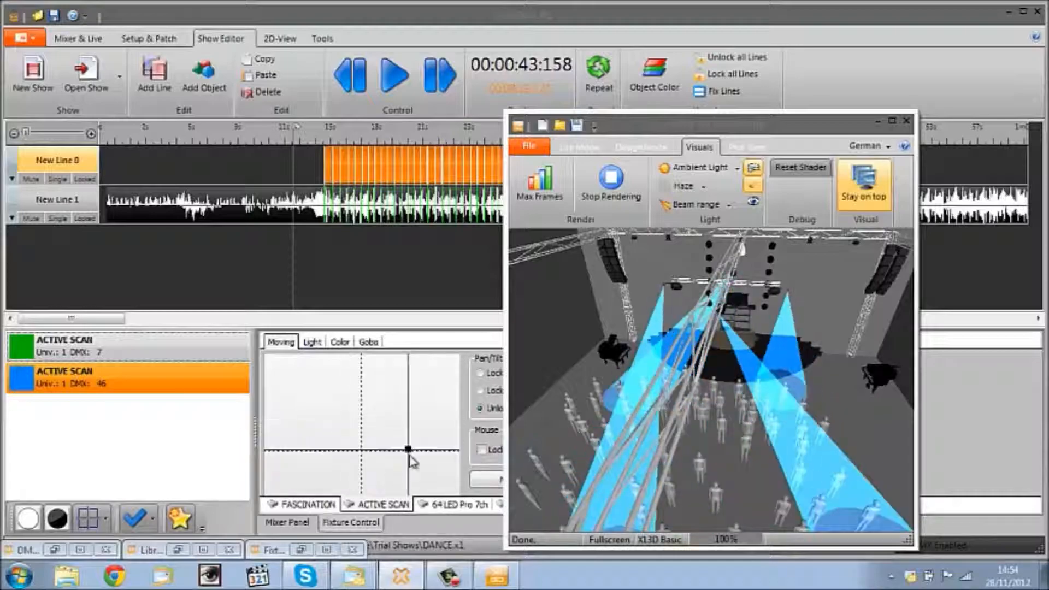